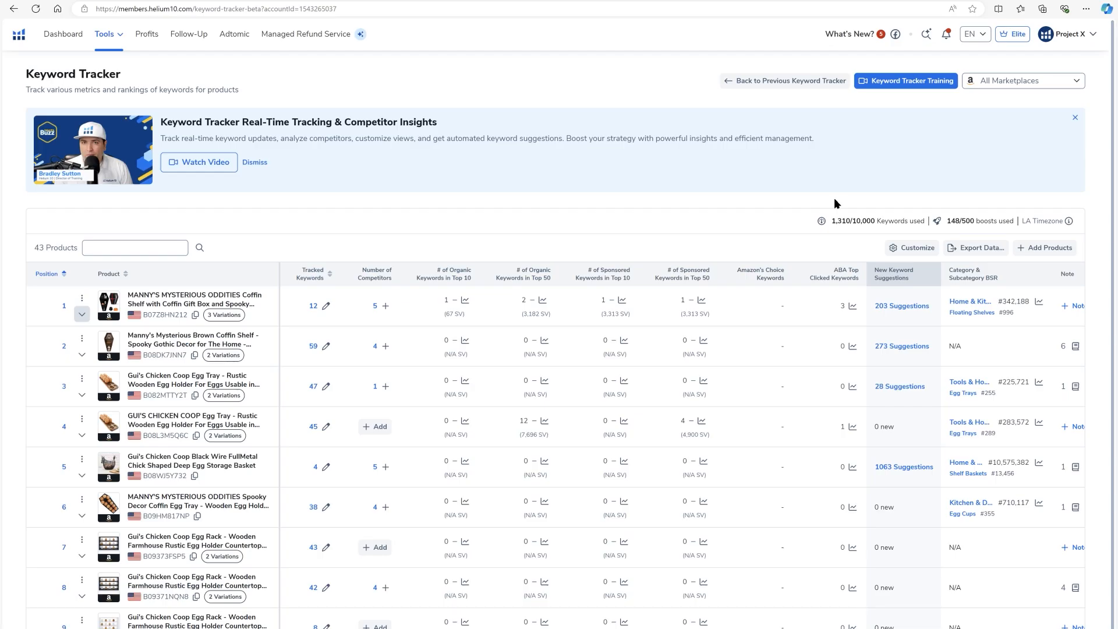
Start tracking ASIN B0CHF3MSJX with the keyword phrase 'coffin letter'
{"action": "left_click", "coordinate": [1044, 248]}
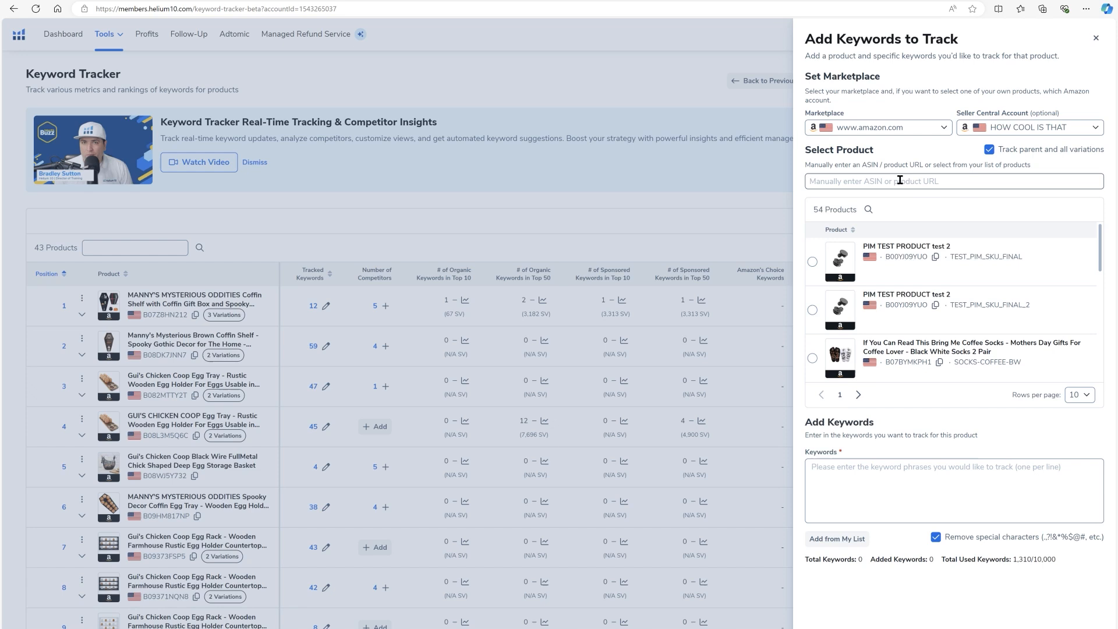
{"action": "type", "text": "B0CHF3MSJX"}
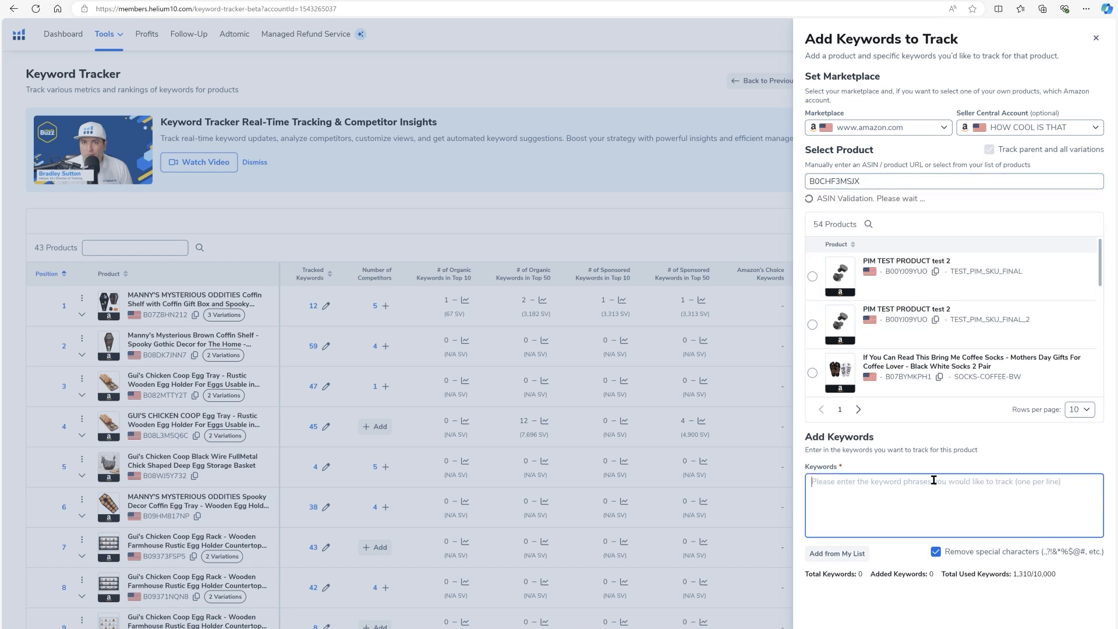
{"action": "type", "text": "coffin letter b"}
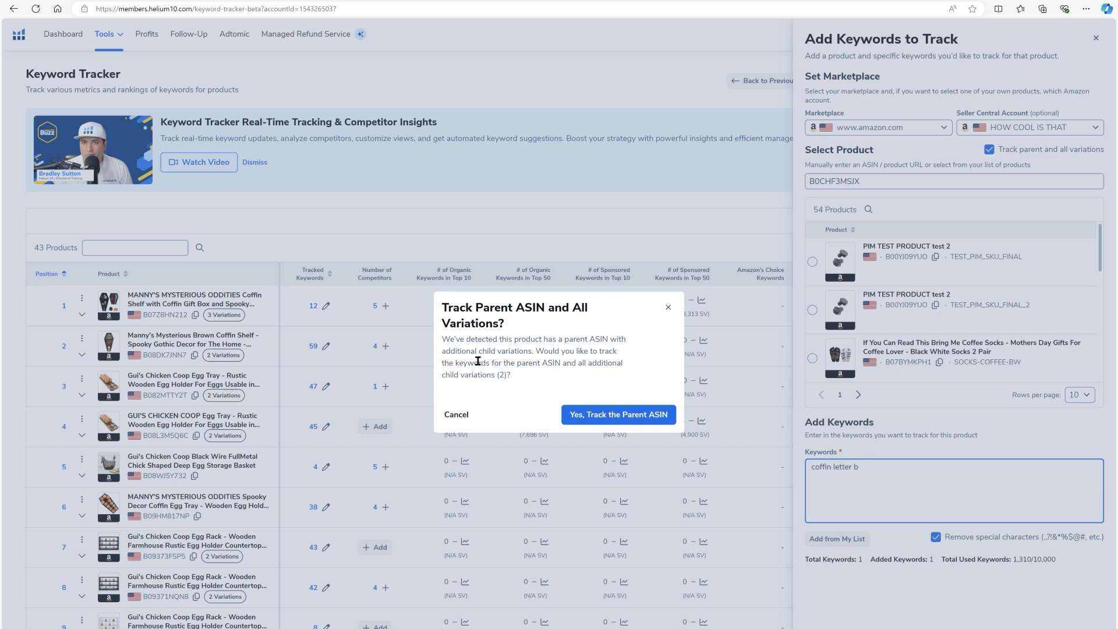
{"action": "mouse_move", "coordinate": [478, 417]}
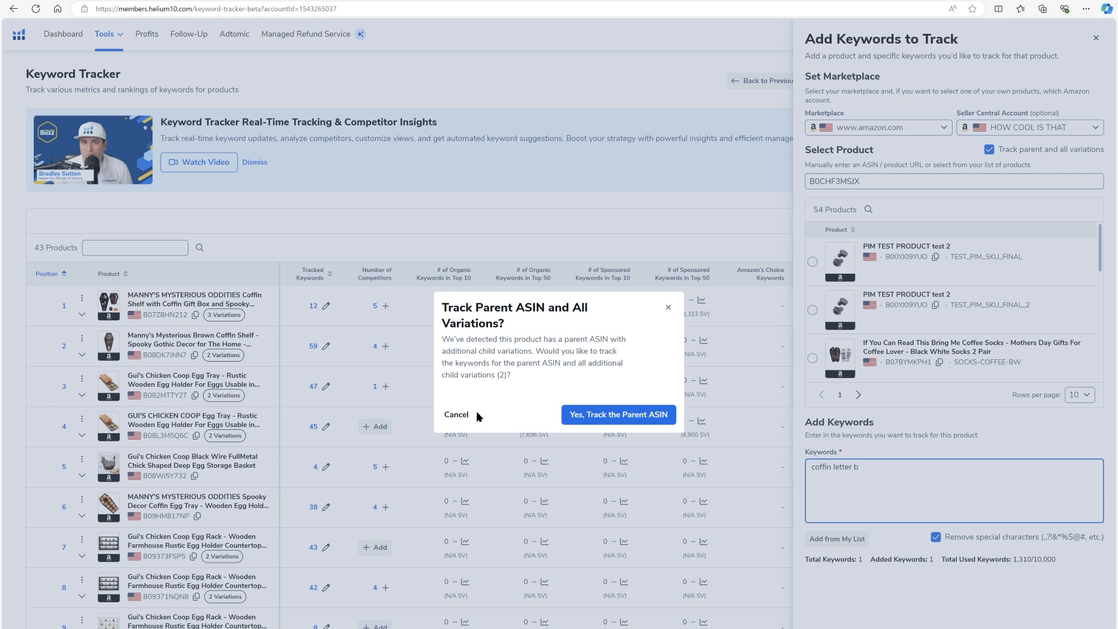
{"action": "mouse_move", "coordinate": [617, 414]}
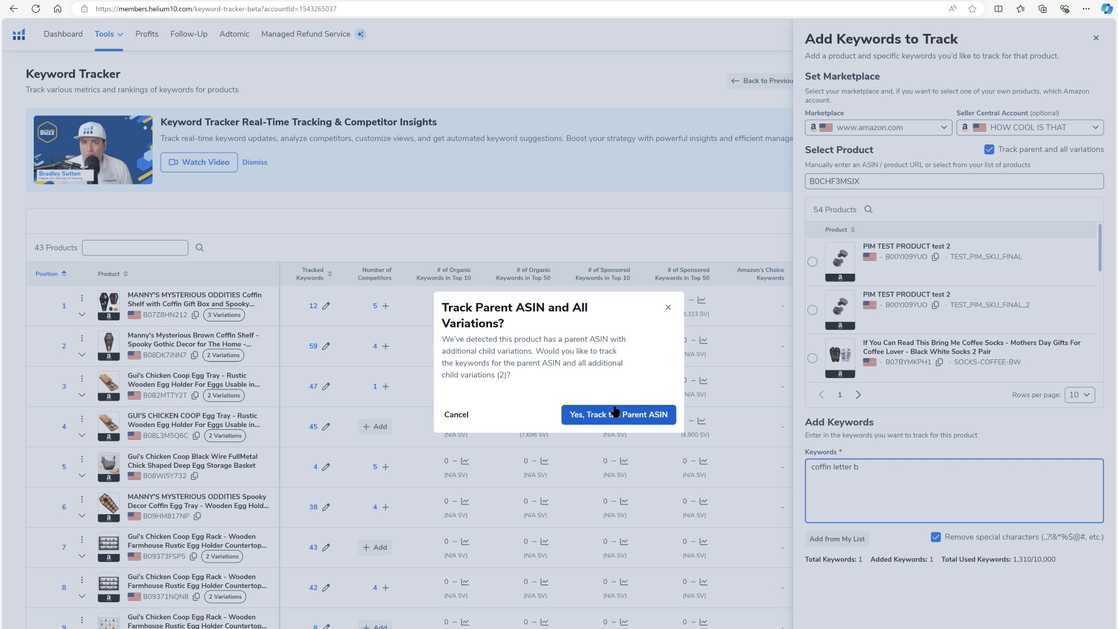
{"action": "mouse_move", "coordinate": [581, 405]}
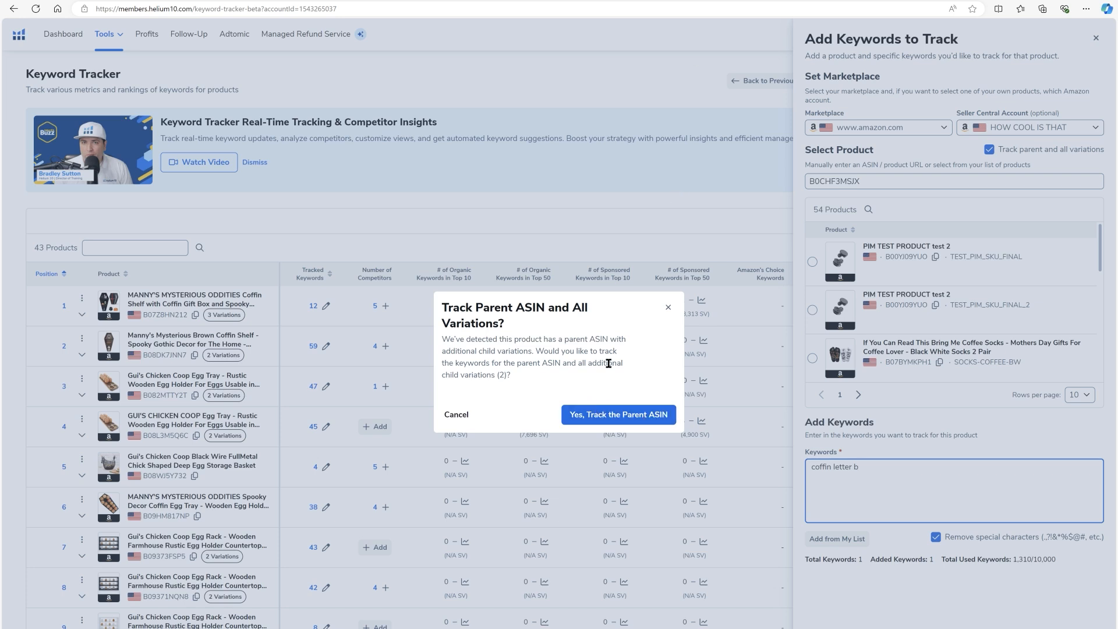
{"action": "mouse_move", "coordinate": [630, 404]}
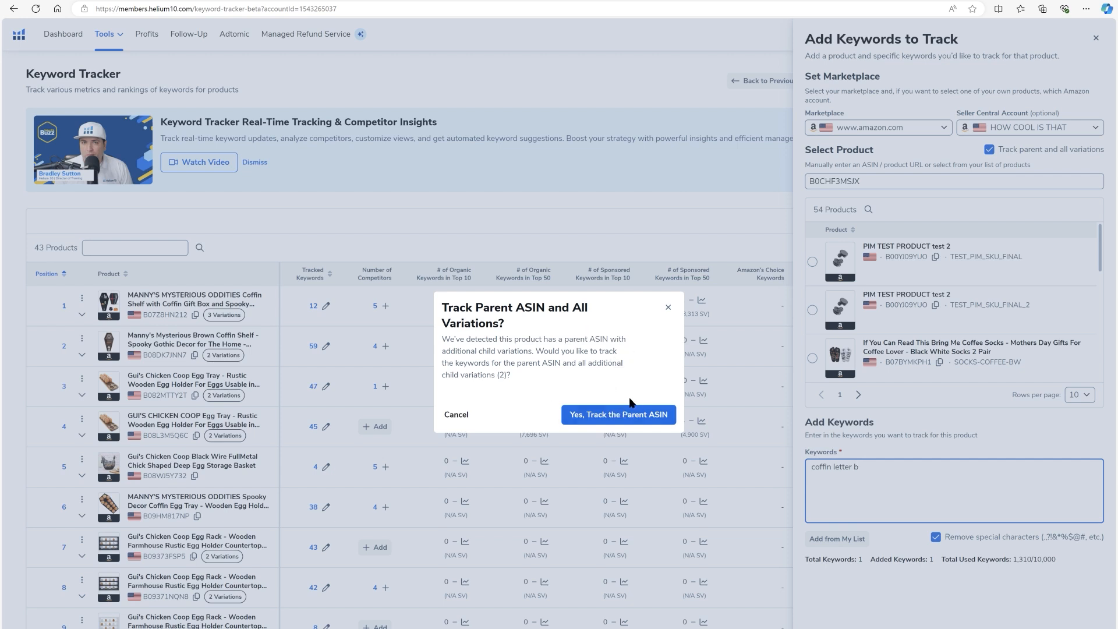
{"action": "mouse_move", "coordinate": [529, 466]}
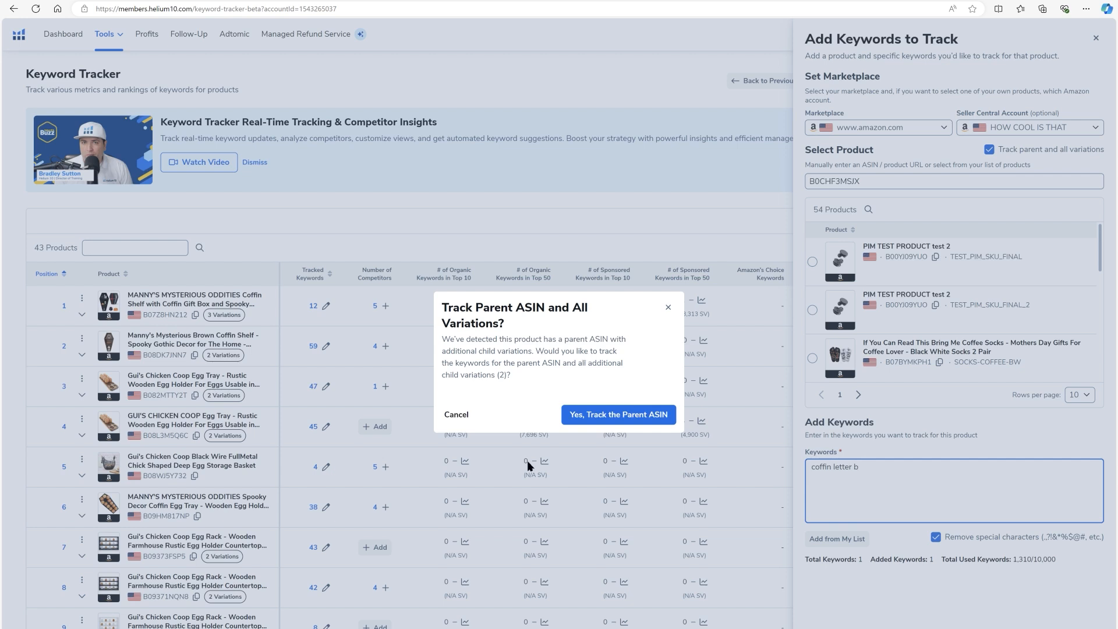
{"action": "mouse_move", "coordinate": [463, 426]}
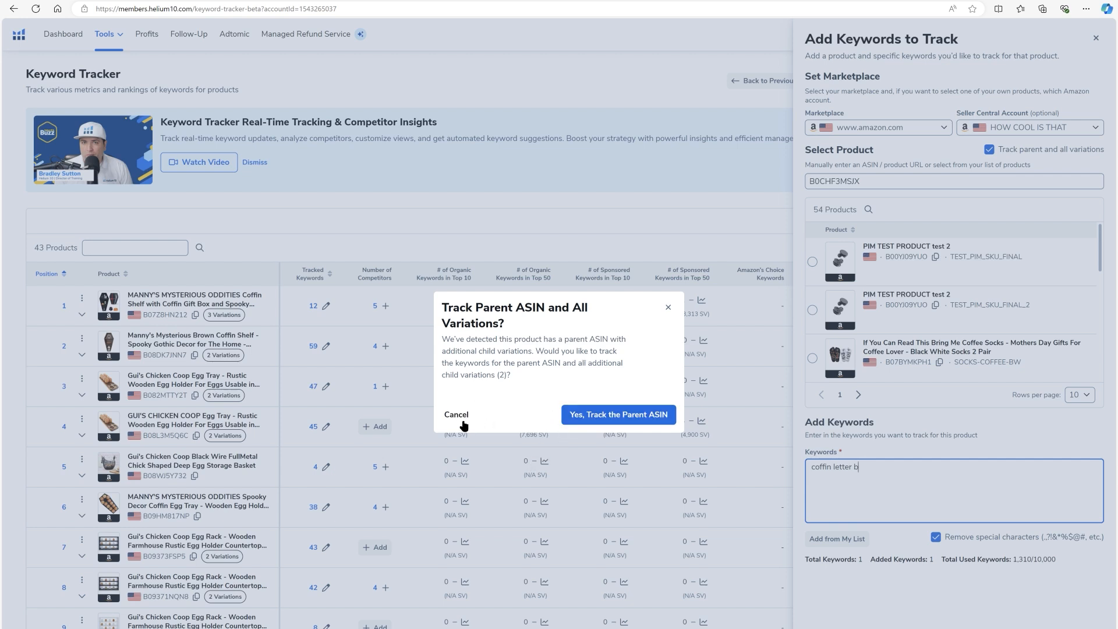
{"action": "mouse_move", "coordinate": [618, 414]}
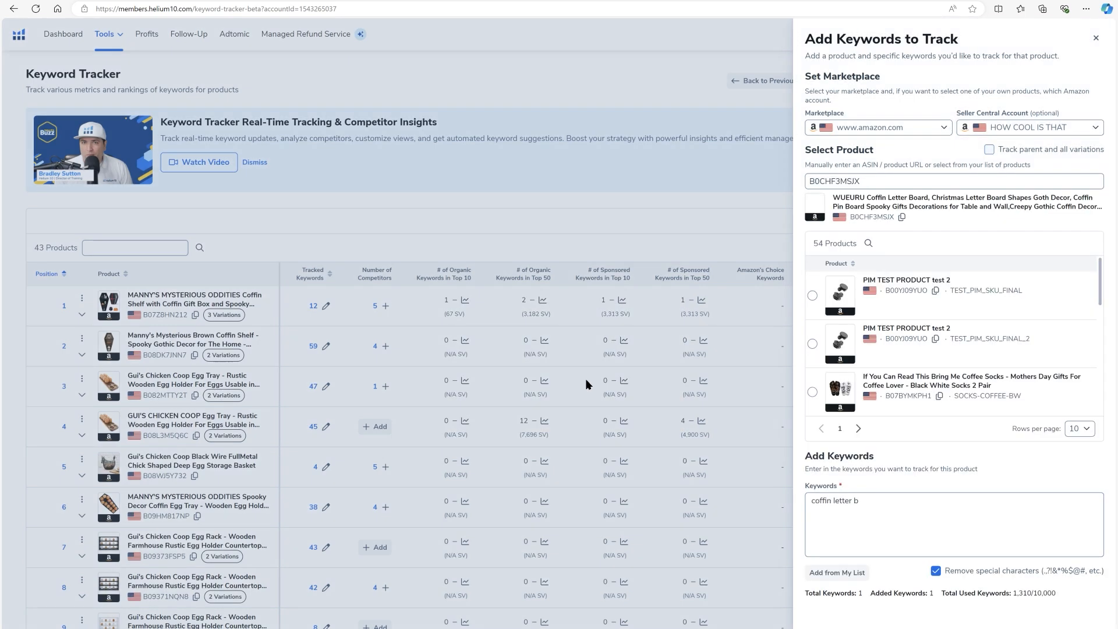
Extend the keyword to 'coffin letter board' and select the mistyped 'bboard' for correction
{"action": "left_click", "coordinate": [898, 510]}
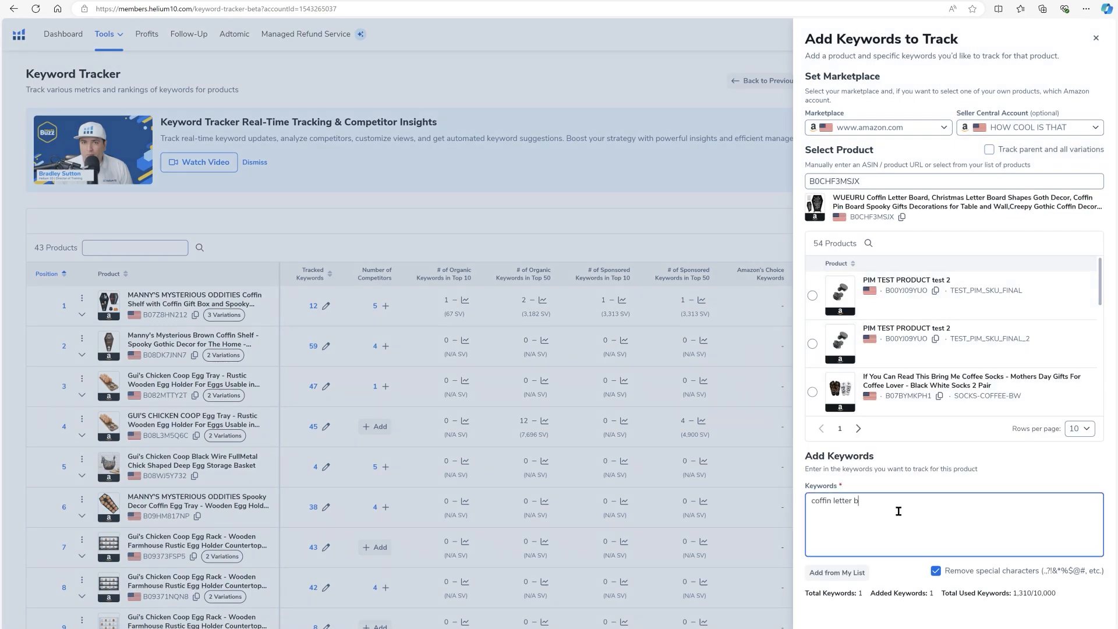
{"action": "type", "text": "board"}
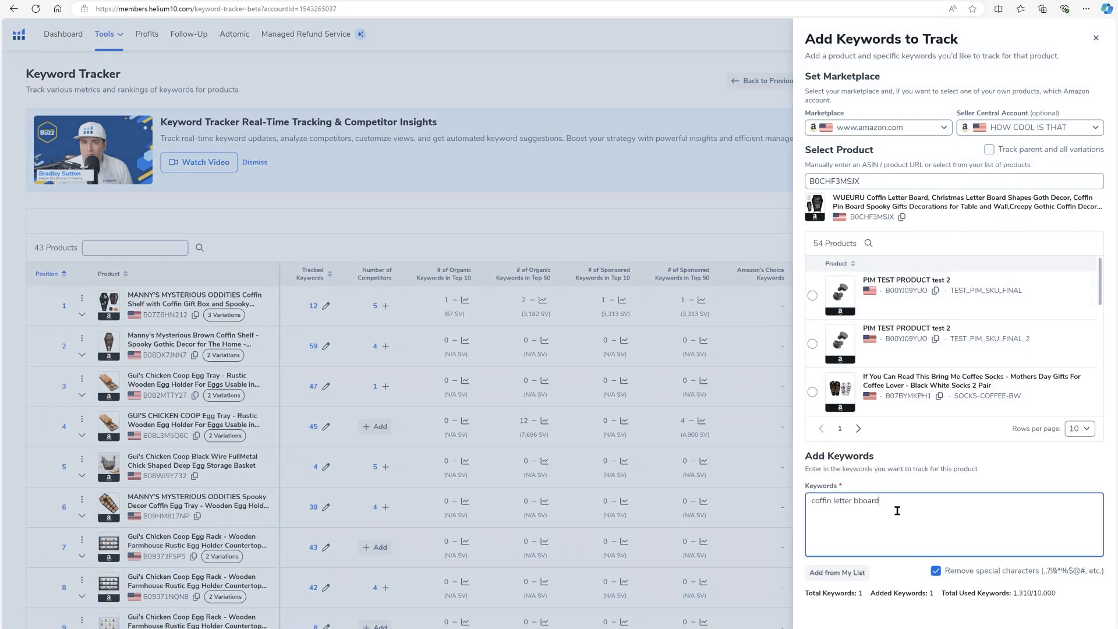
{"action": "double_click", "coordinate": [865, 499]}
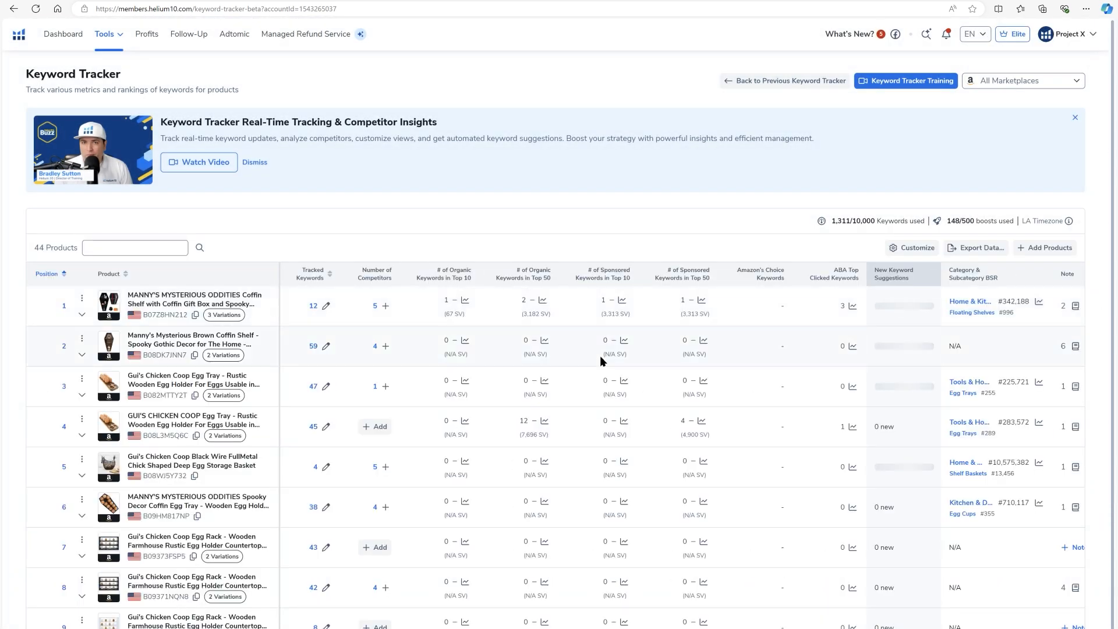
Expand the Manny's Mysterious Oddities Coffin Shelf row to show its 12 tracked keywords
{"action": "scroll", "scroll_direction": "down", "scroll_amount": 3}
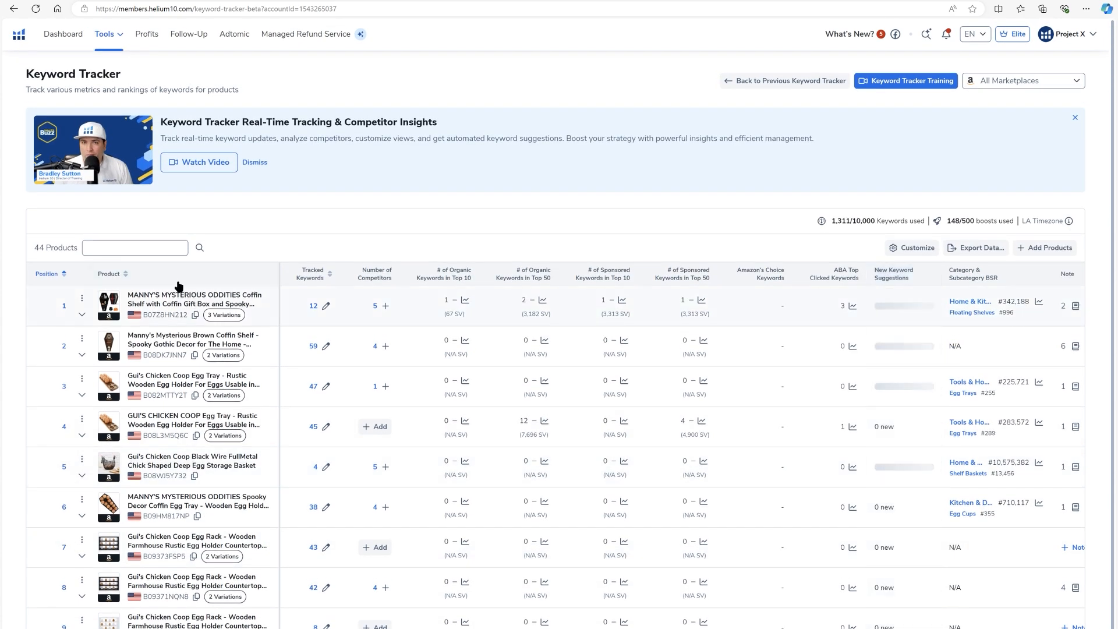
{"action": "mouse_move", "coordinate": [178, 299]}
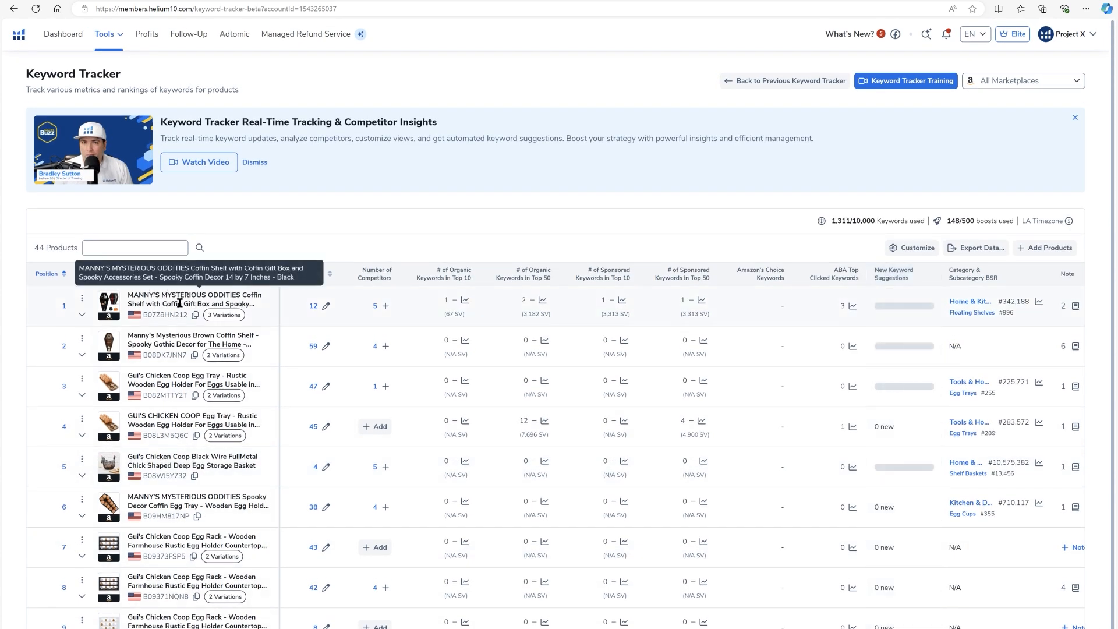
{"action": "mouse_move", "coordinate": [121, 308]}
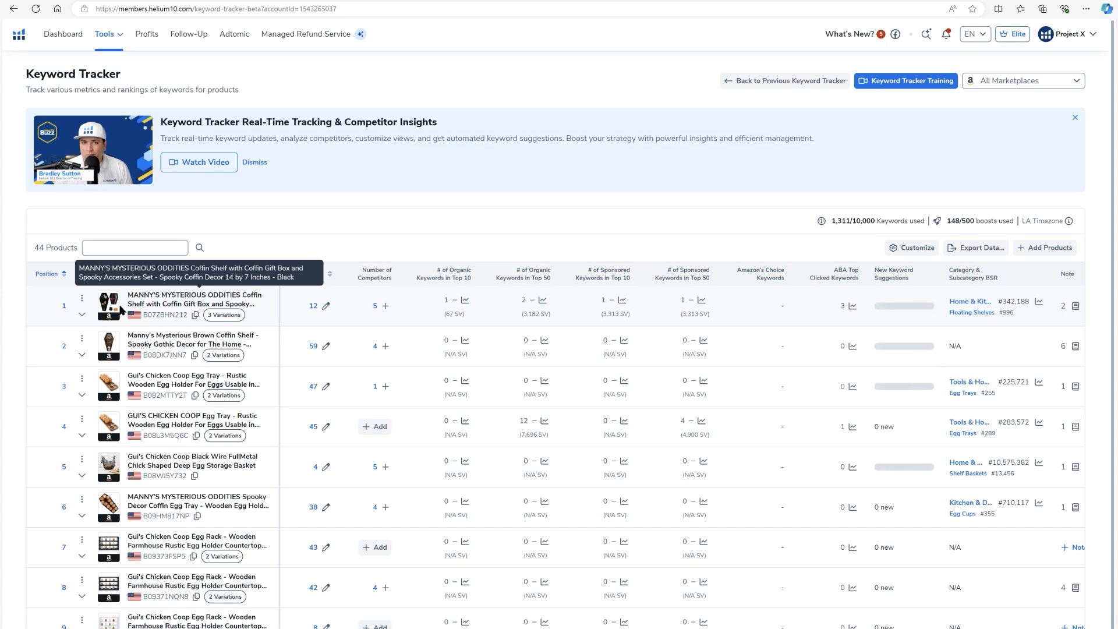
{"action": "left_click", "coordinate": [81, 314]}
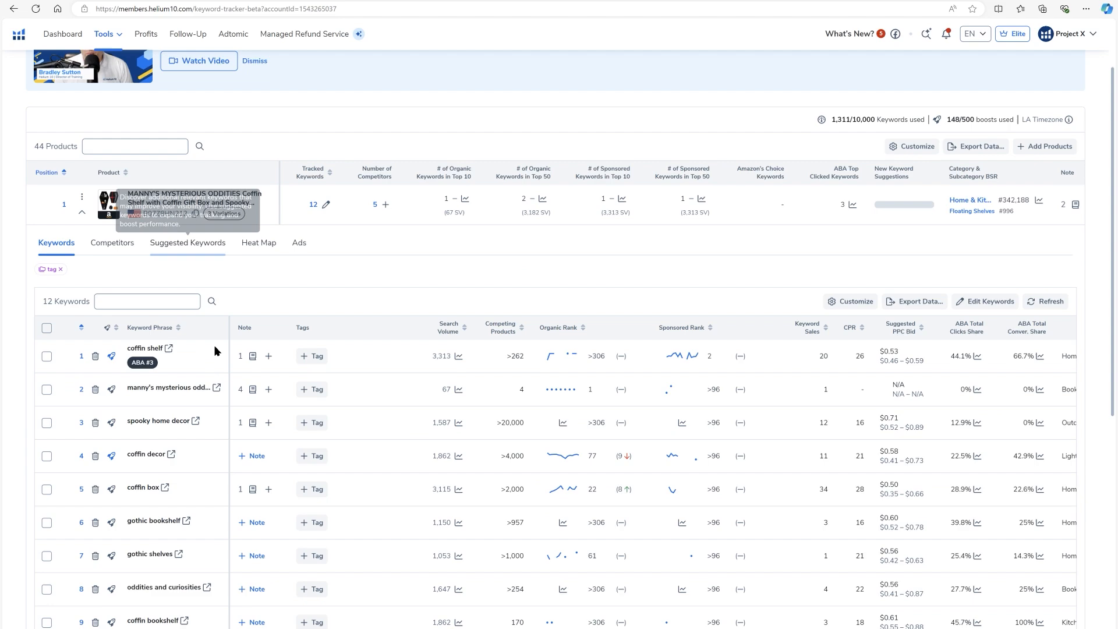
Scroll to the coffin shelf product's Organic Rank and Sponsored Rank columns
{"action": "scroll", "scroll_direction": "up", "scroll_amount": 3}
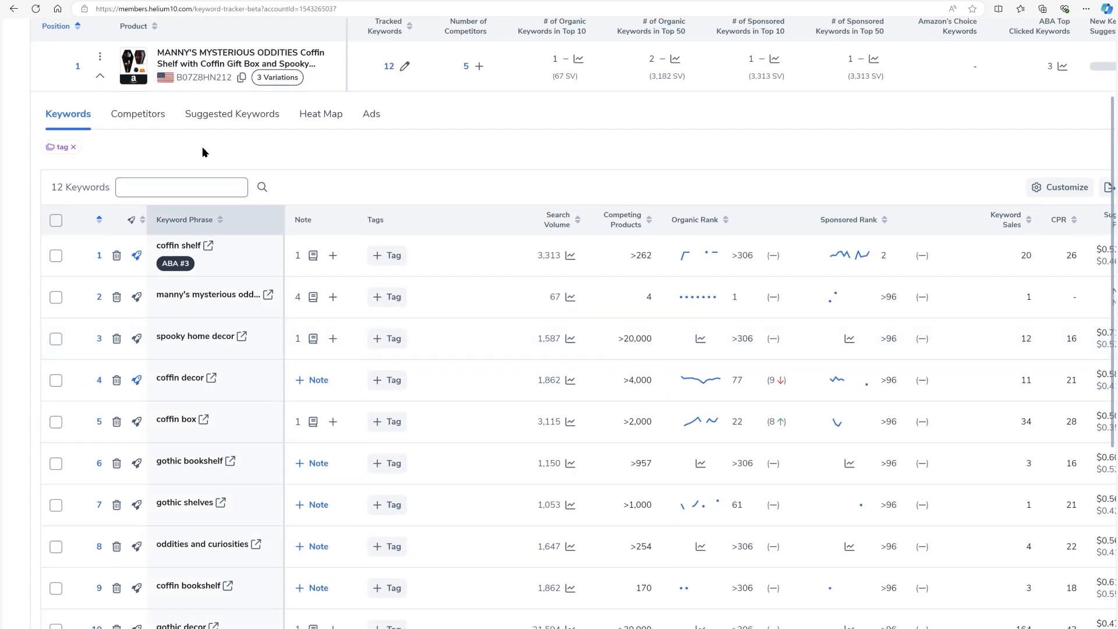
{"action": "scroll", "scroll_direction": "up", "scroll_amount": 3}
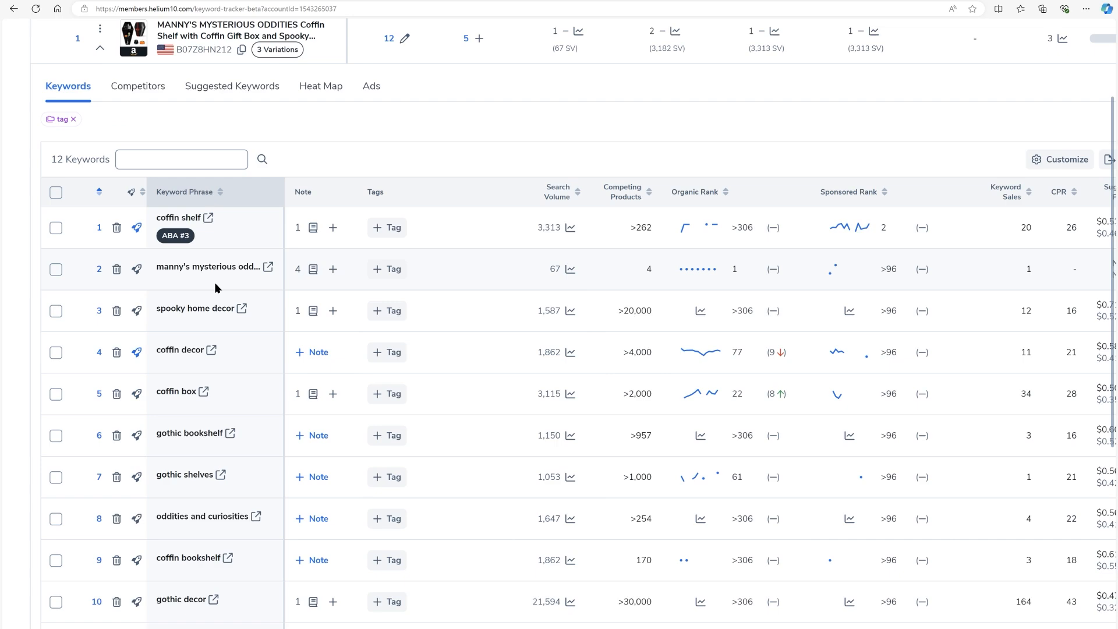
{"action": "scroll", "scroll_direction": "down", "scroll_amount": 3}
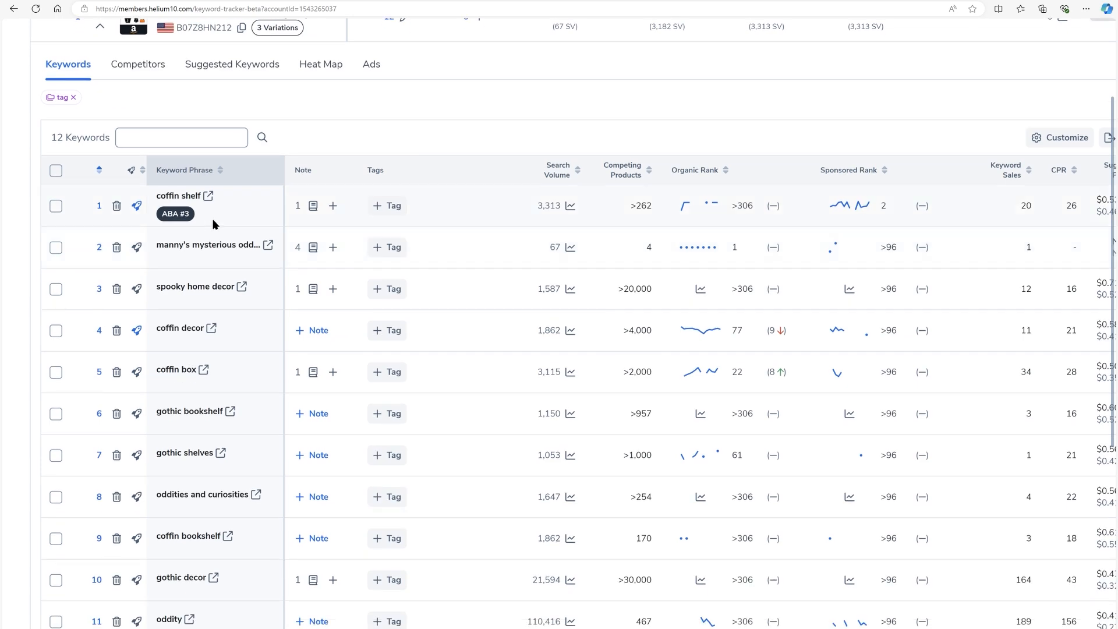
{"action": "mouse_move", "coordinate": [223, 228]}
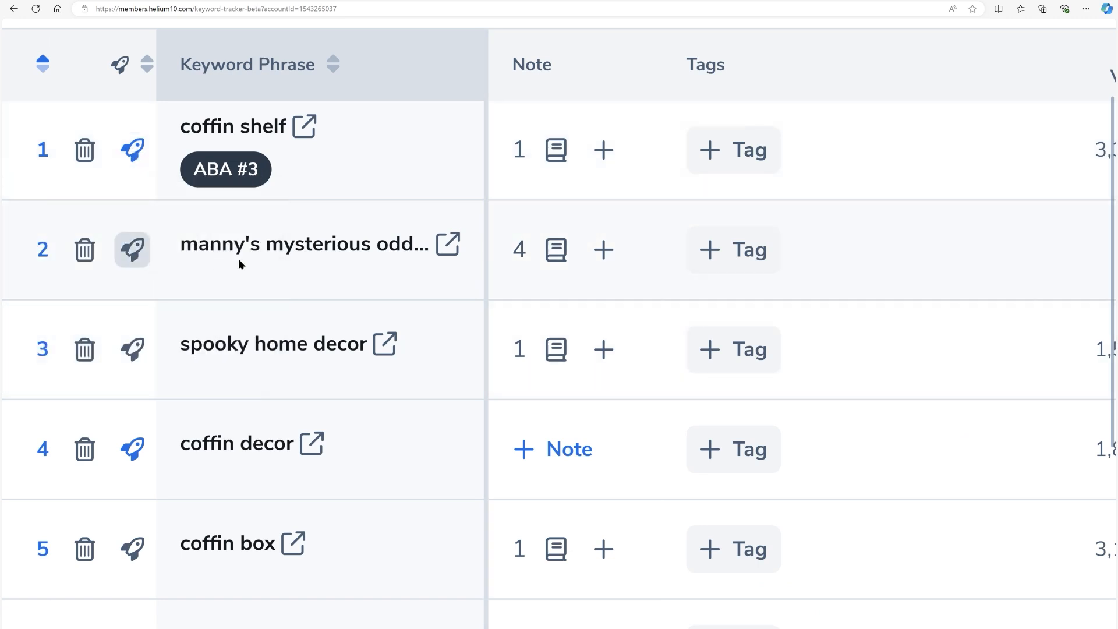
{"action": "mouse_move", "coordinate": [148, 338]}
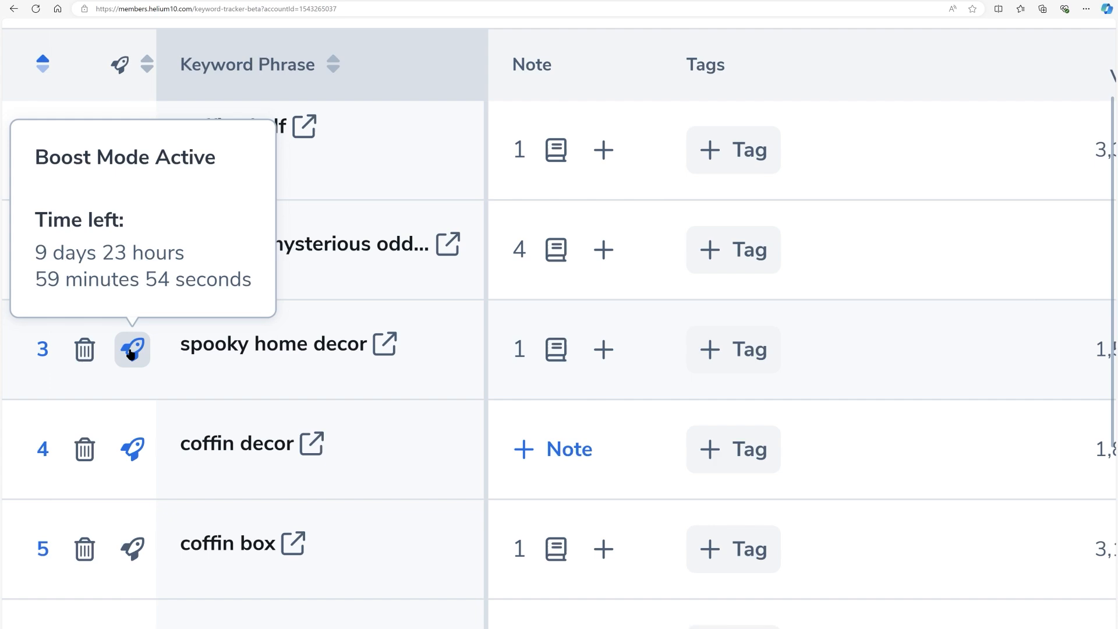
{"action": "mouse_move", "coordinate": [477, 401]}
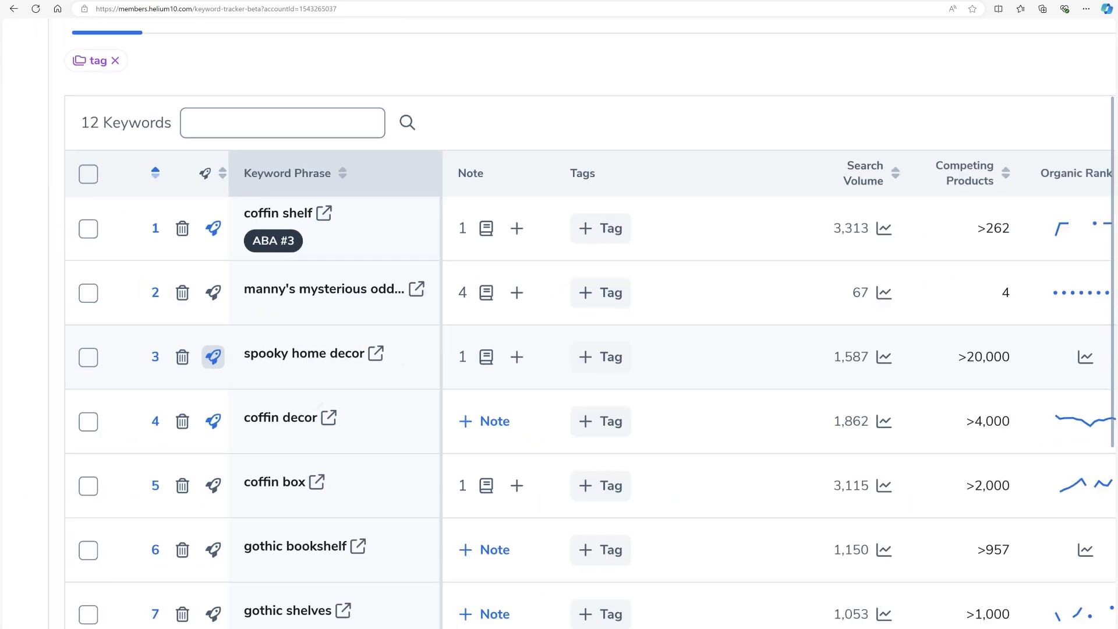
{"action": "scroll", "scroll_direction": "up", "scroll_amount": 3}
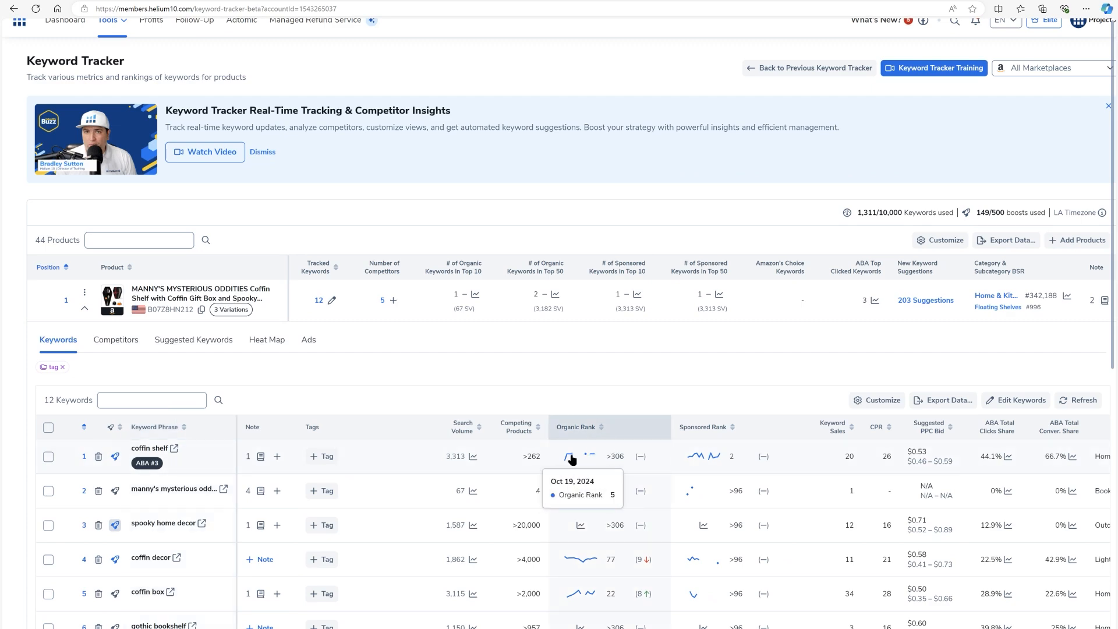
Show the 30-day coffin shelf organic rank chart for B07Z8HN212 with competitors hidden
{"action": "left_click", "coordinate": [571, 455]}
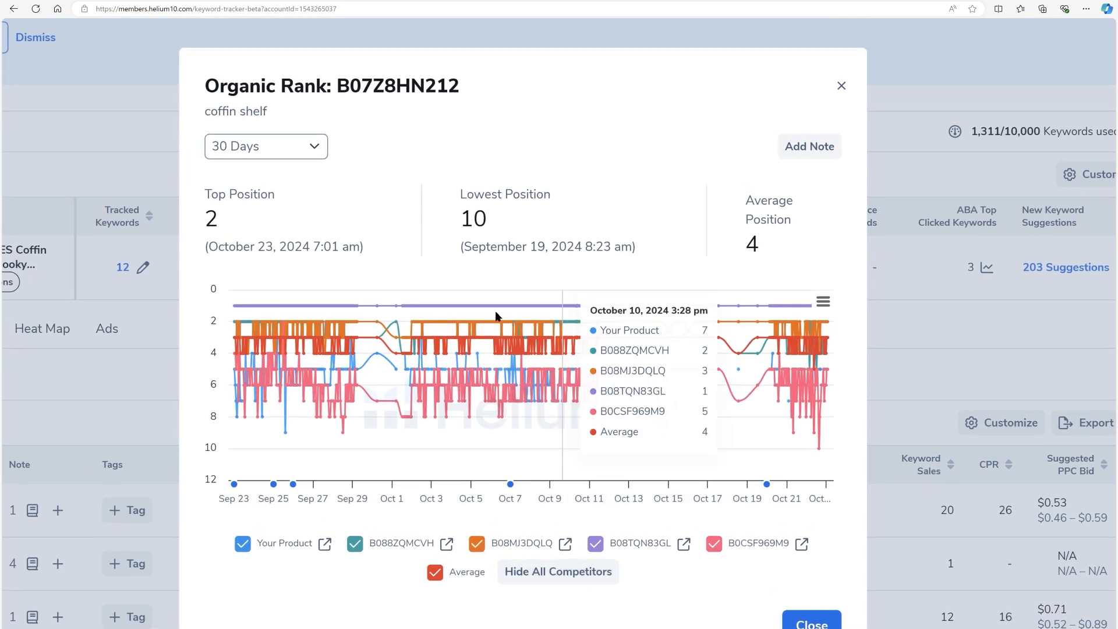
{"action": "mouse_move", "coordinate": [566, 409]}
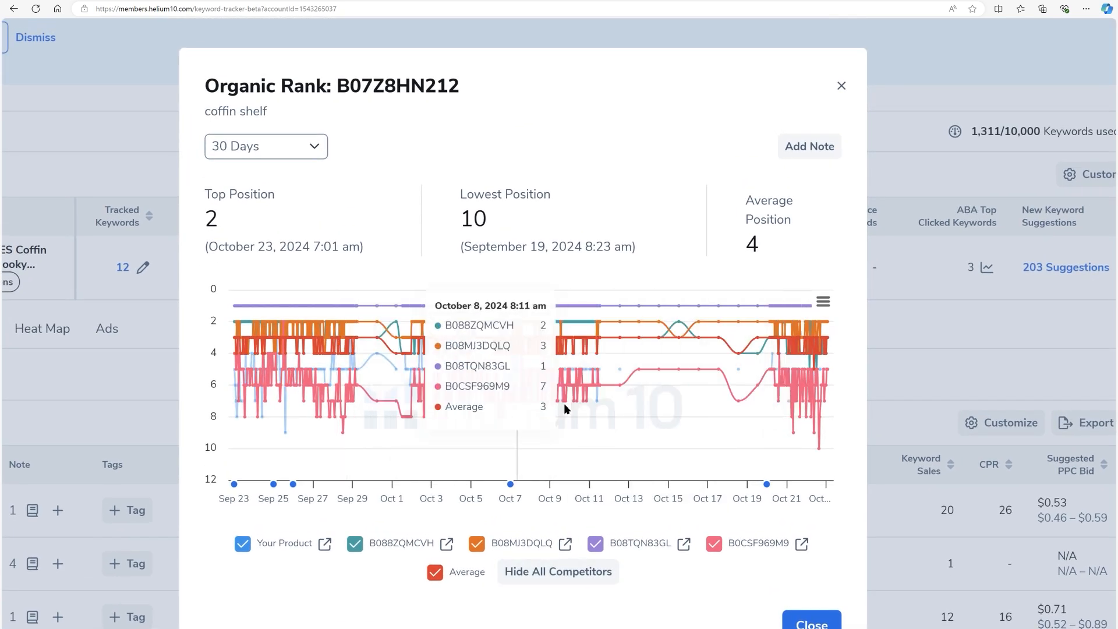
{"action": "left_click", "coordinate": [558, 572]}
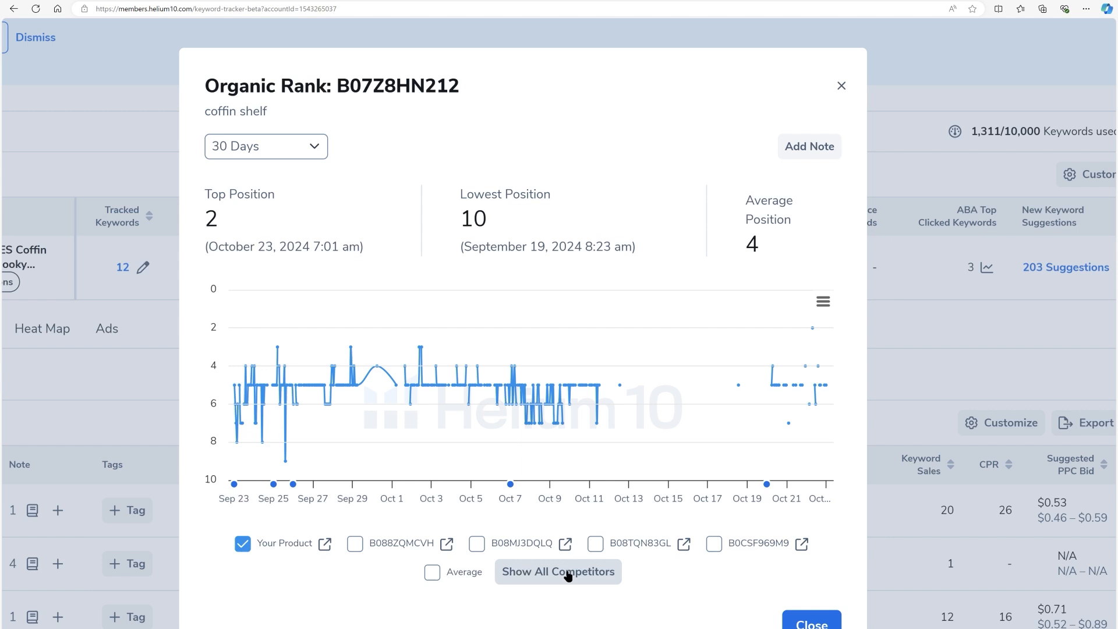
{"action": "mouse_move", "coordinate": [416, 383]}
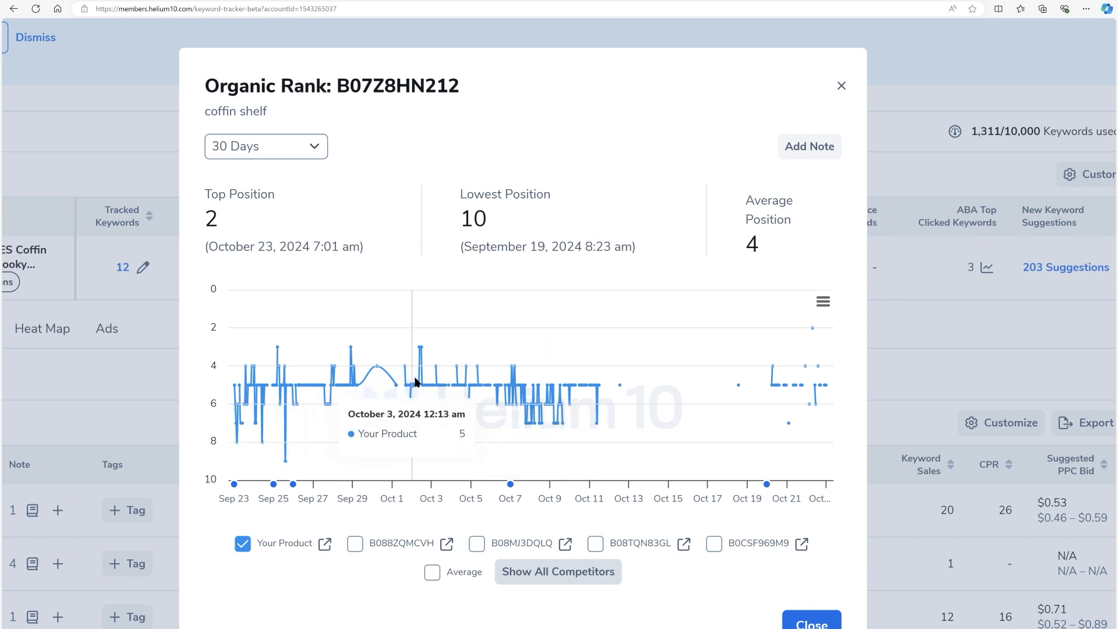
{"action": "mouse_move", "coordinate": [631, 389]}
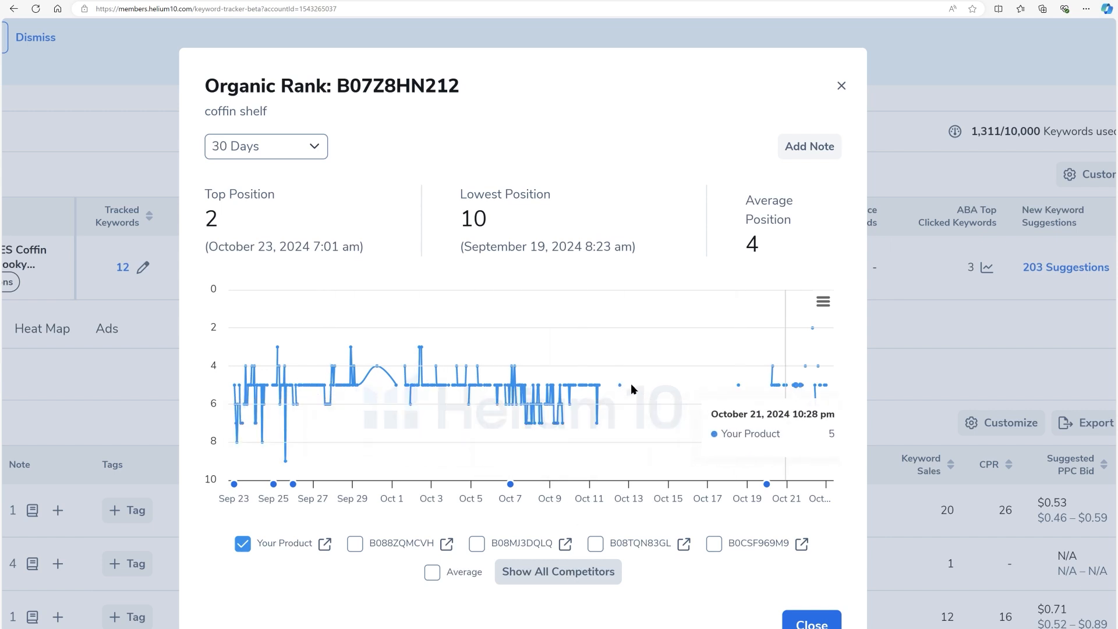
{"action": "mouse_move", "coordinate": [694, 372]}
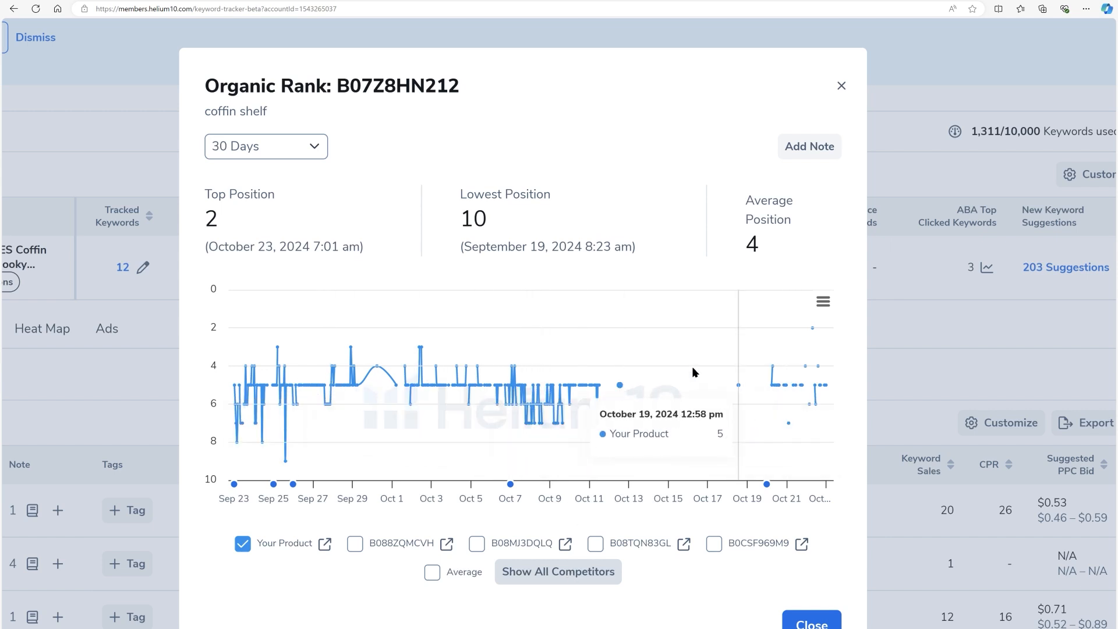
{"action": "mouse_move", "coordinate": [680, 385]}
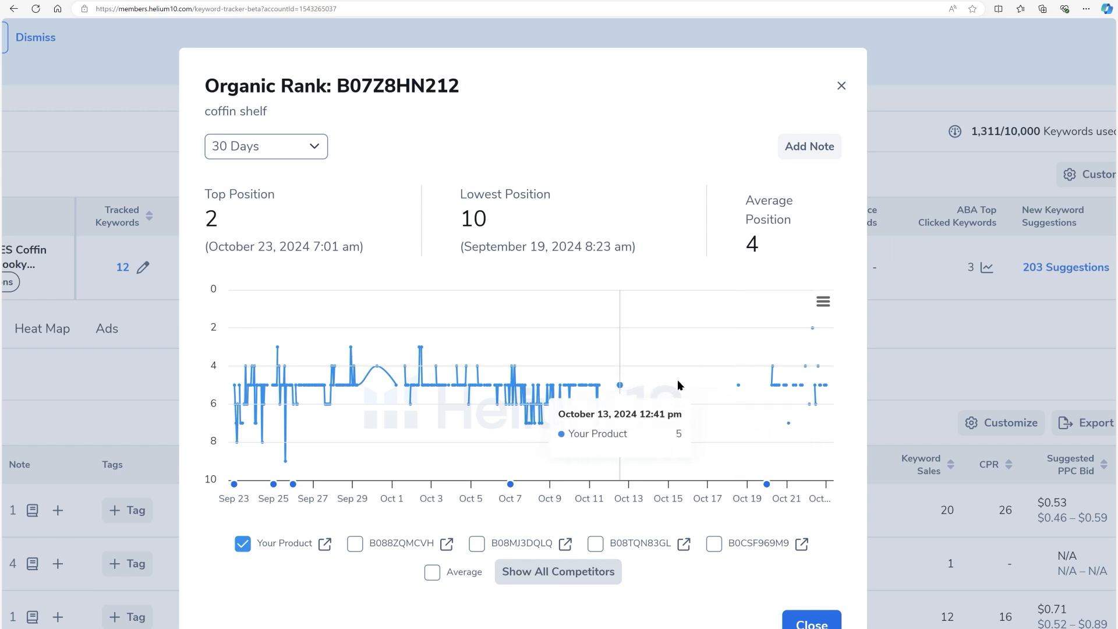
{"action": "mouse_move", "coordinate": [738, 387]}
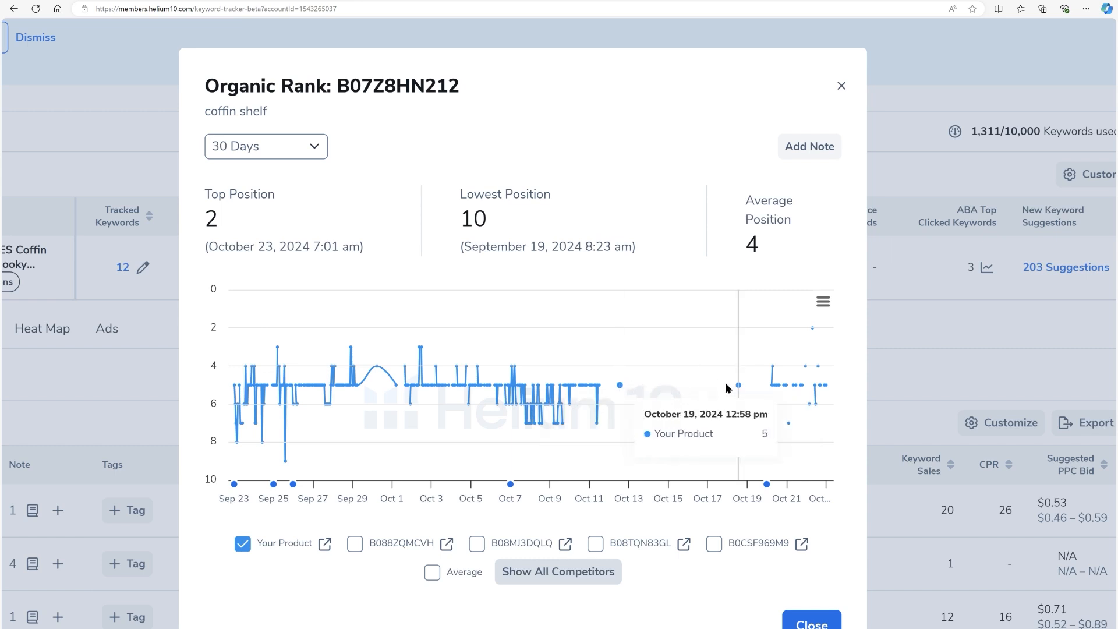
{"action": "mouse_move", "coordinate": [663, 390]}
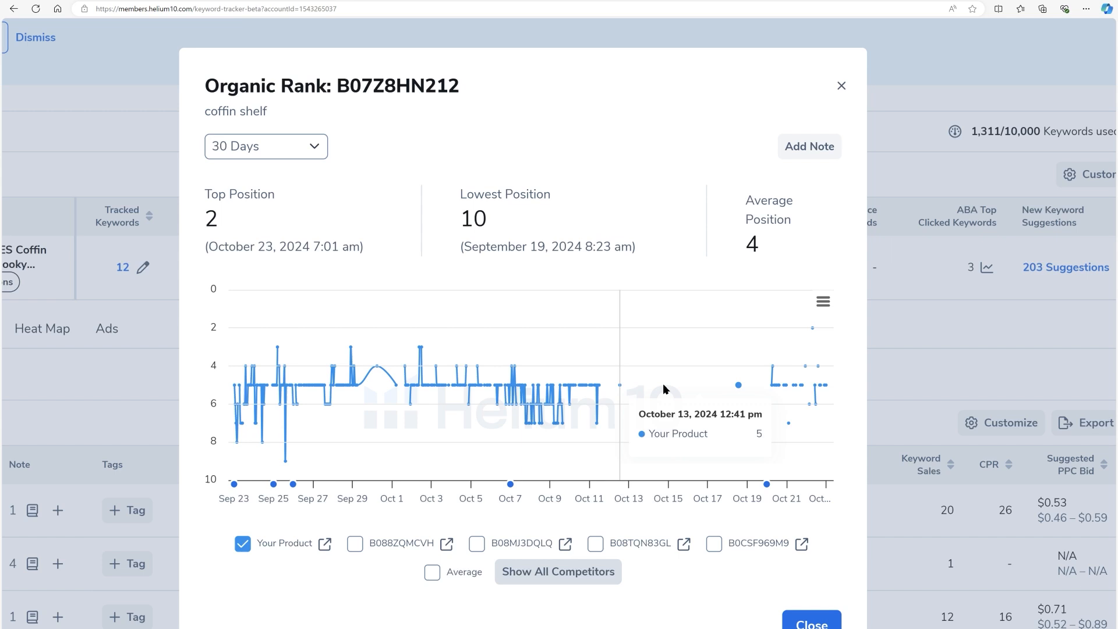
{"action": "mouse_move", "coordinate": [690, 391]}
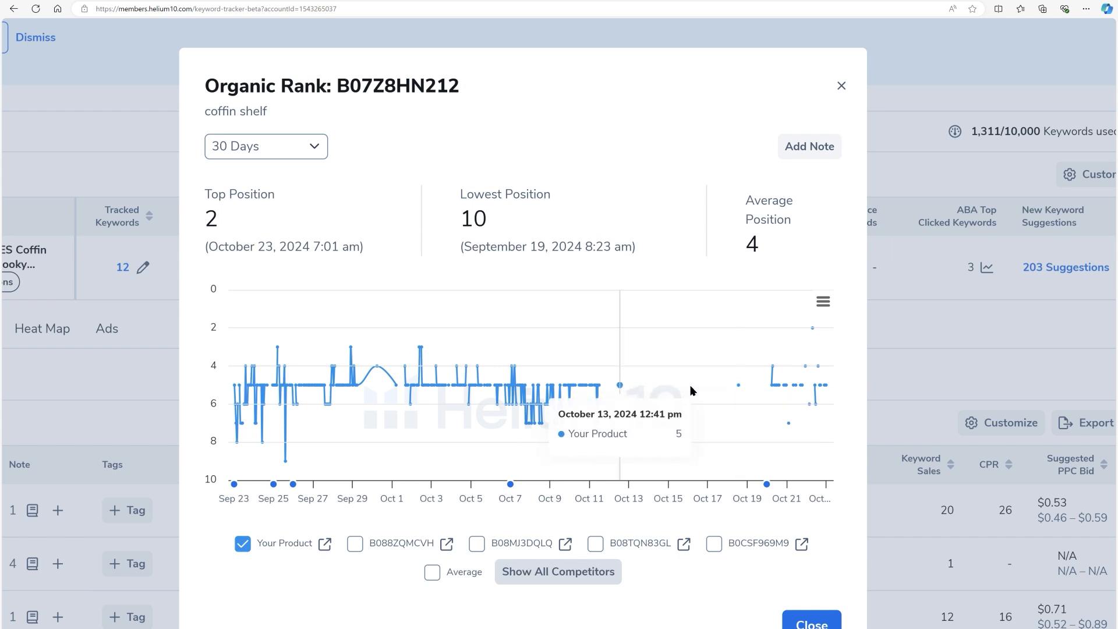
{"action": "mouse_move", "coordinate": [797, 388]}
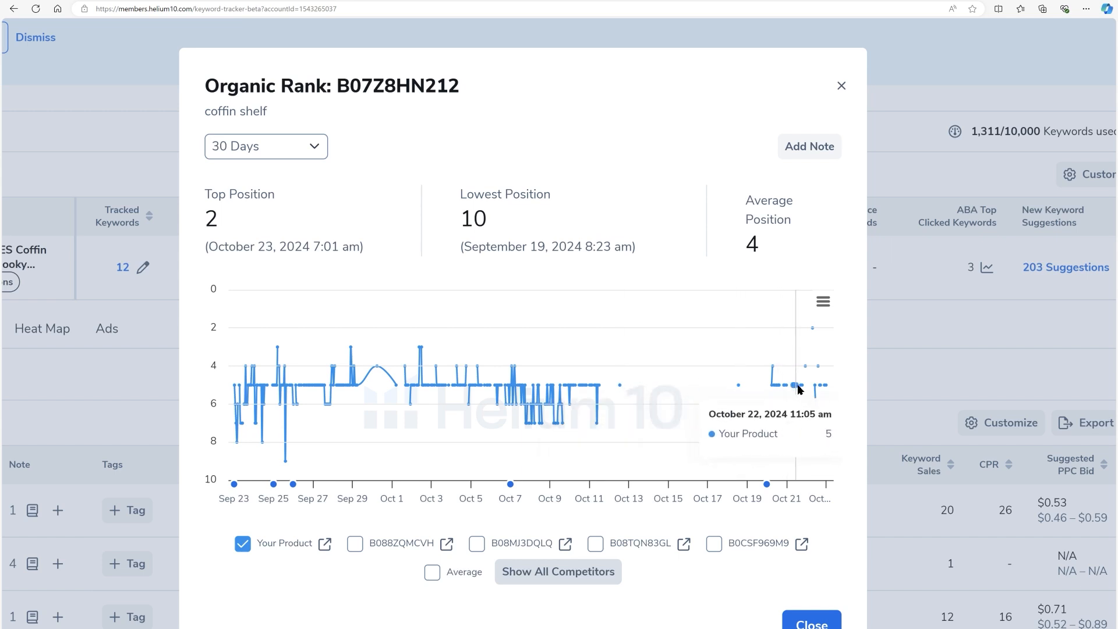
{"action": "mouse_move", "coordinate": [813, 385]}
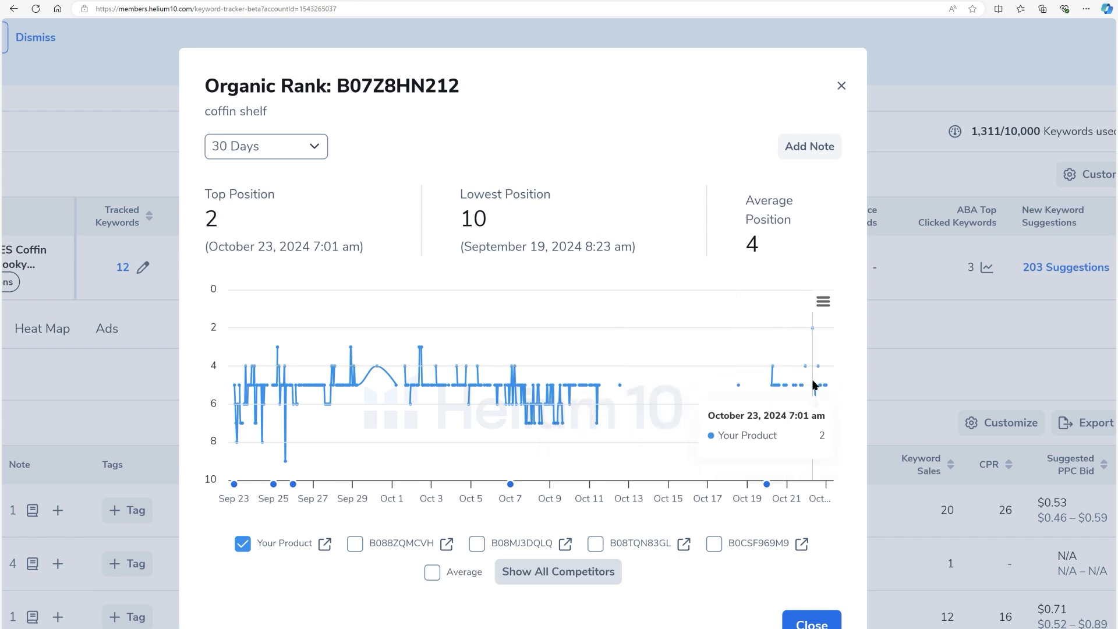
{"action": "mouse_move", "coordinate": [819, 388]}
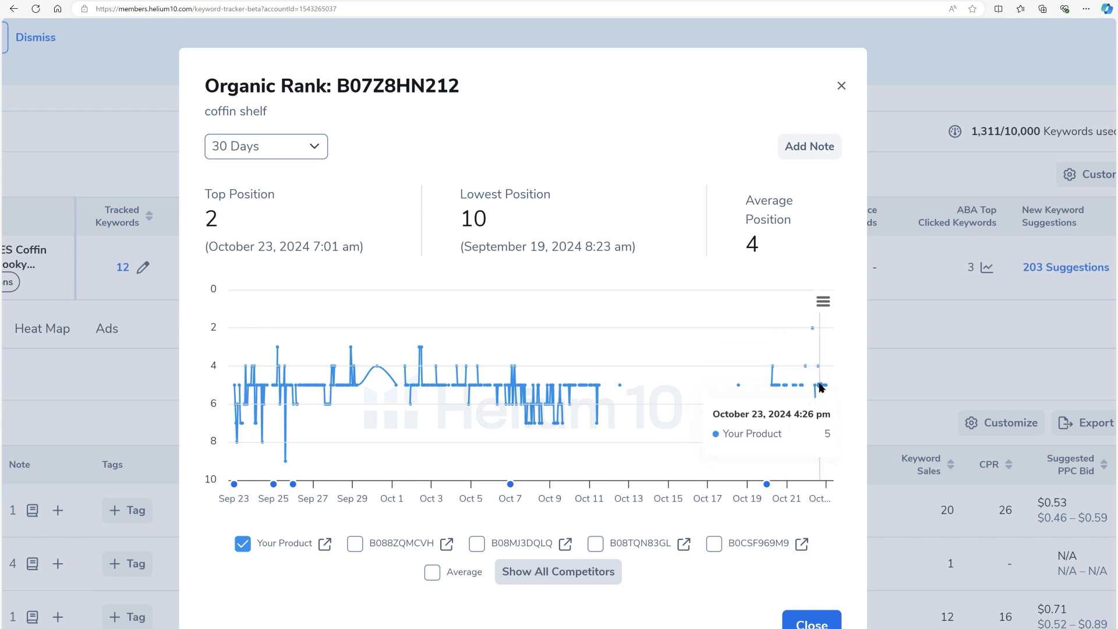
{"action": "mouse_move", "coordinate": [820, 388]}
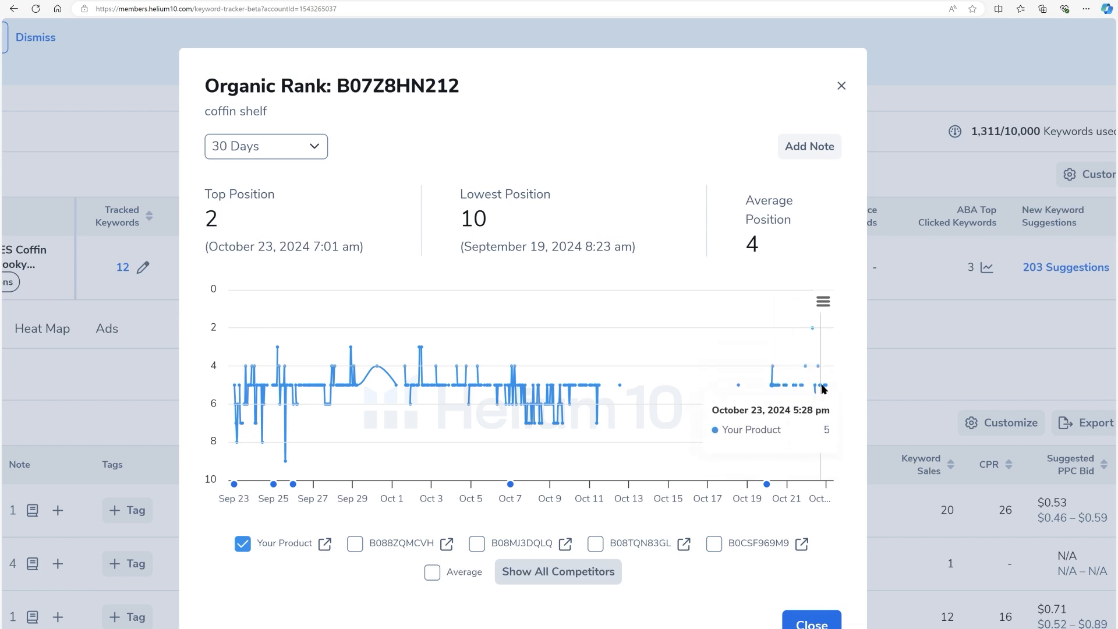
{"action": "mouse_move", "coordinate": [649, 384]}
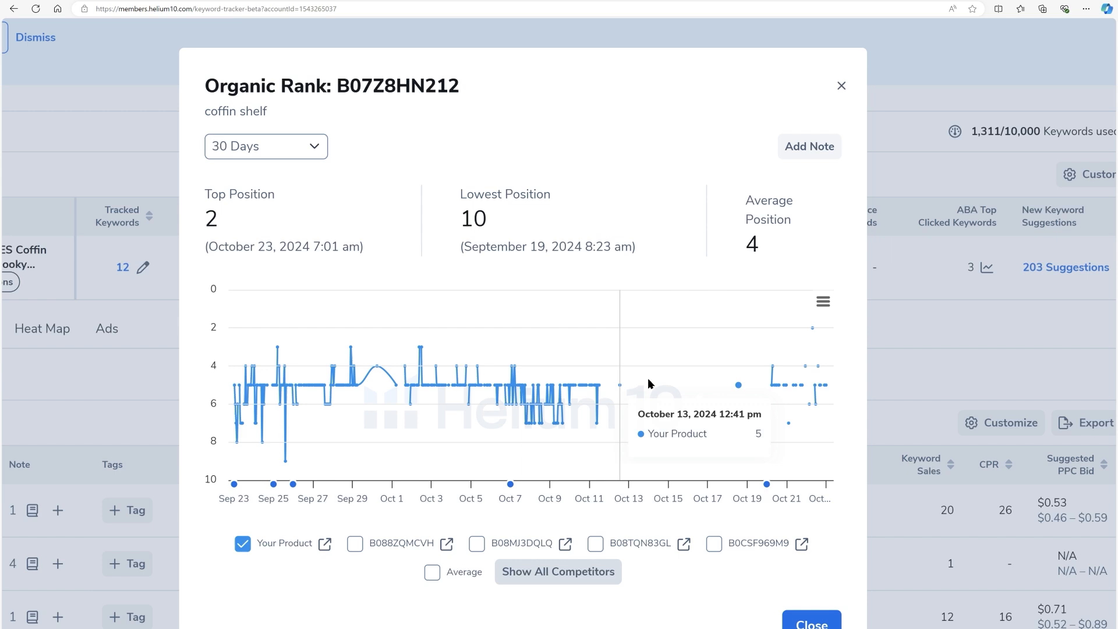
{"action": "mouse_move", "coordinate": [678, 377]}
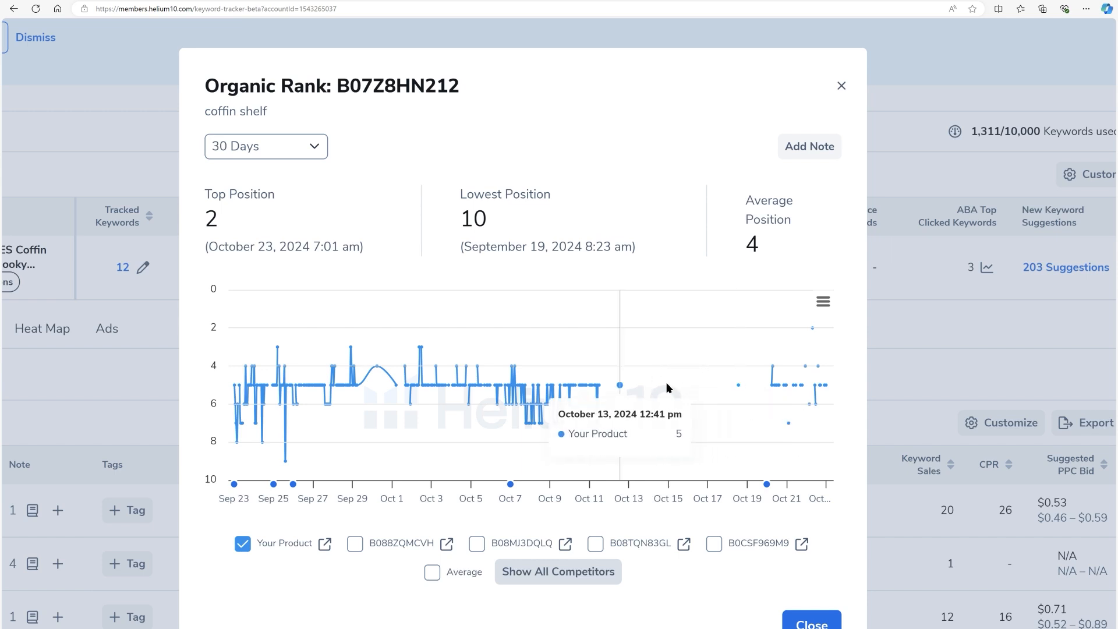
{"action": "mouse_move", "coordinate": [840, 376]}
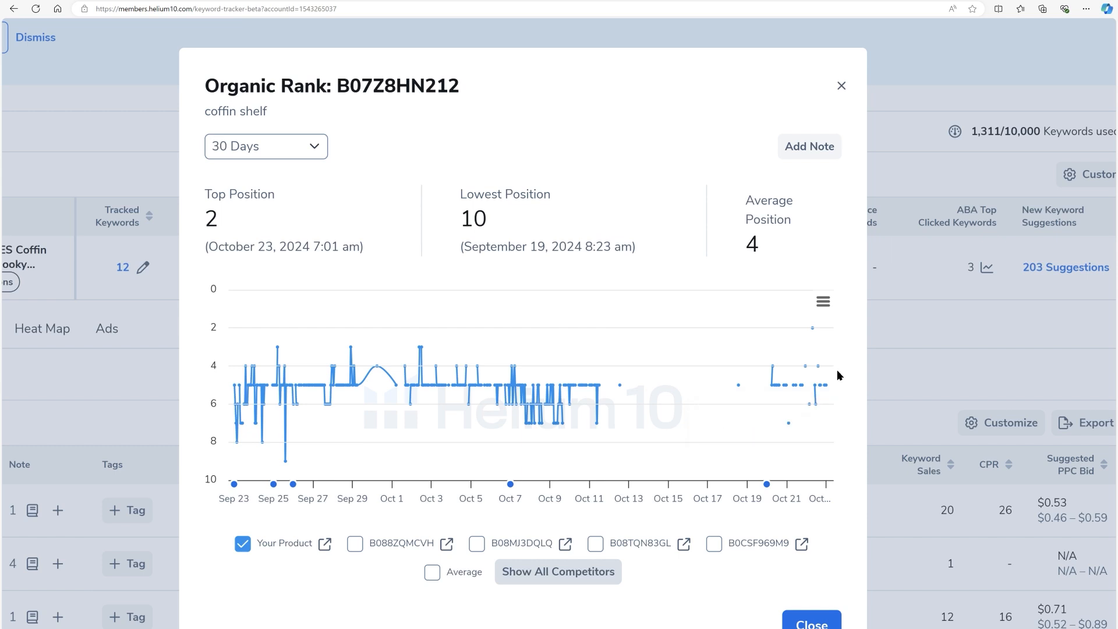
{"action": "mouse_move", "coordinate": [706, 394]}
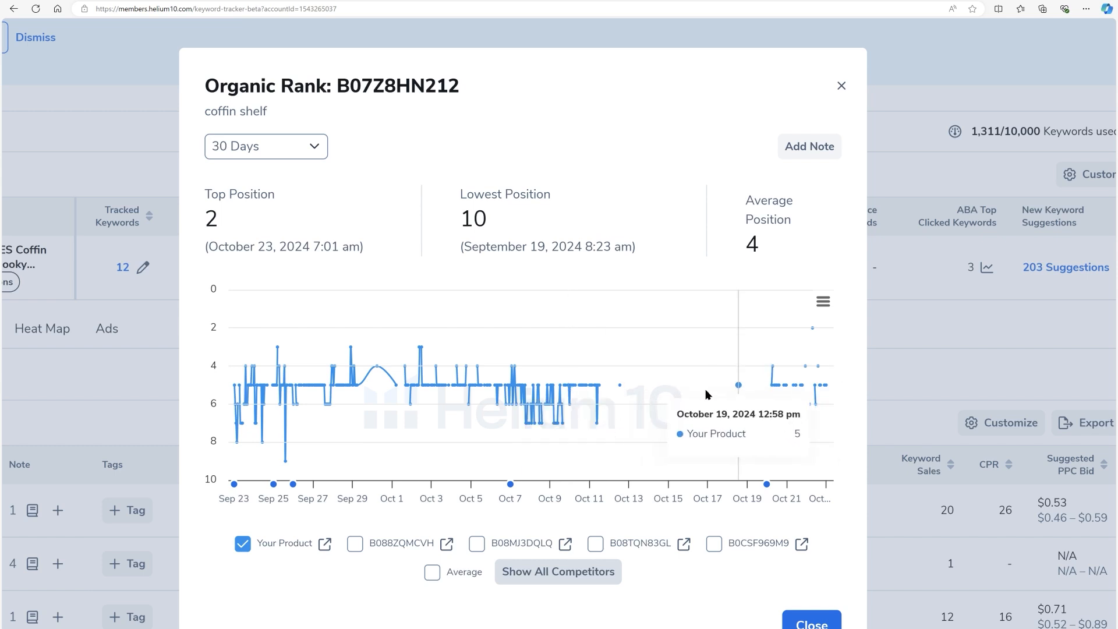
{"action": "mouse_move", "coordinate": [369, 375]}
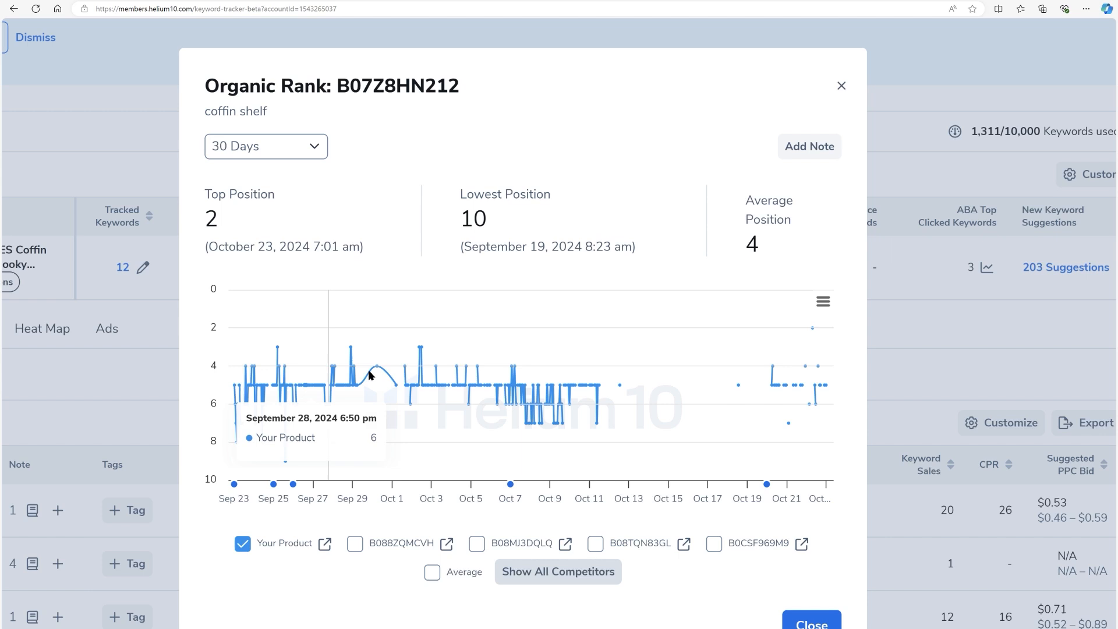
{"action": "mouse_move", "coordinate": [569, 385]}
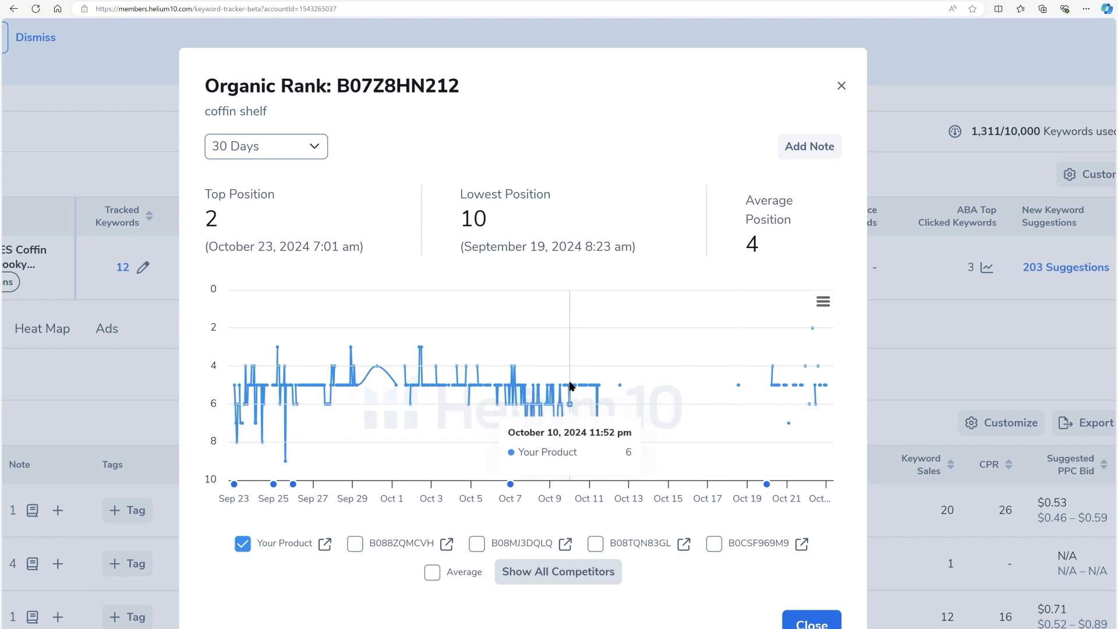
{"action": "mouse_move", "coordinate": [620, 355]}
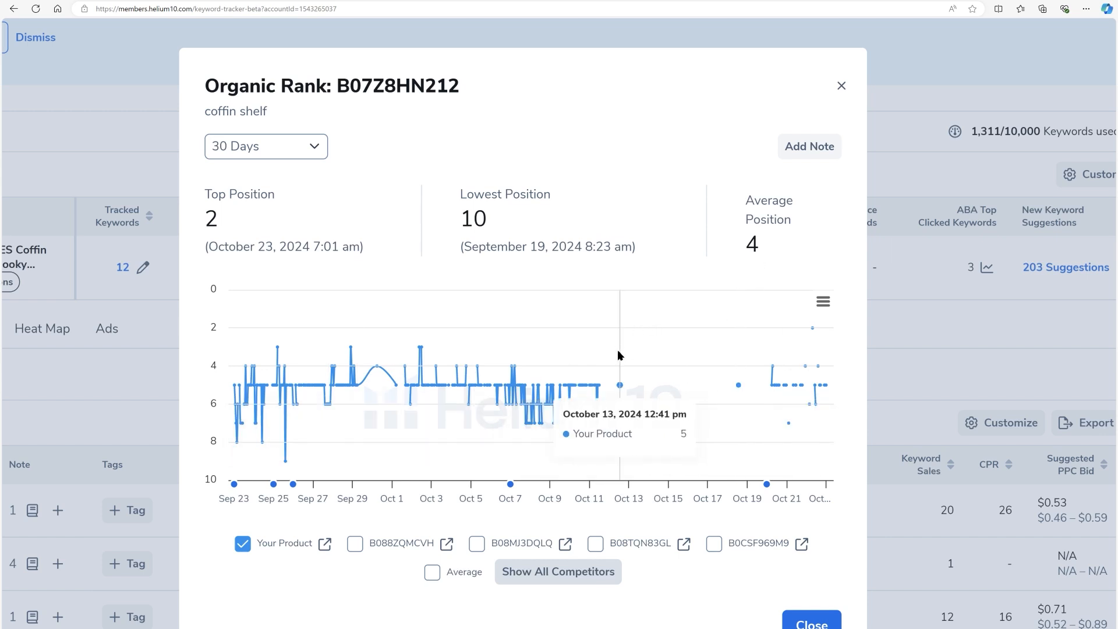
{"action": "mouse_move", "coordinate": [781, 384]}
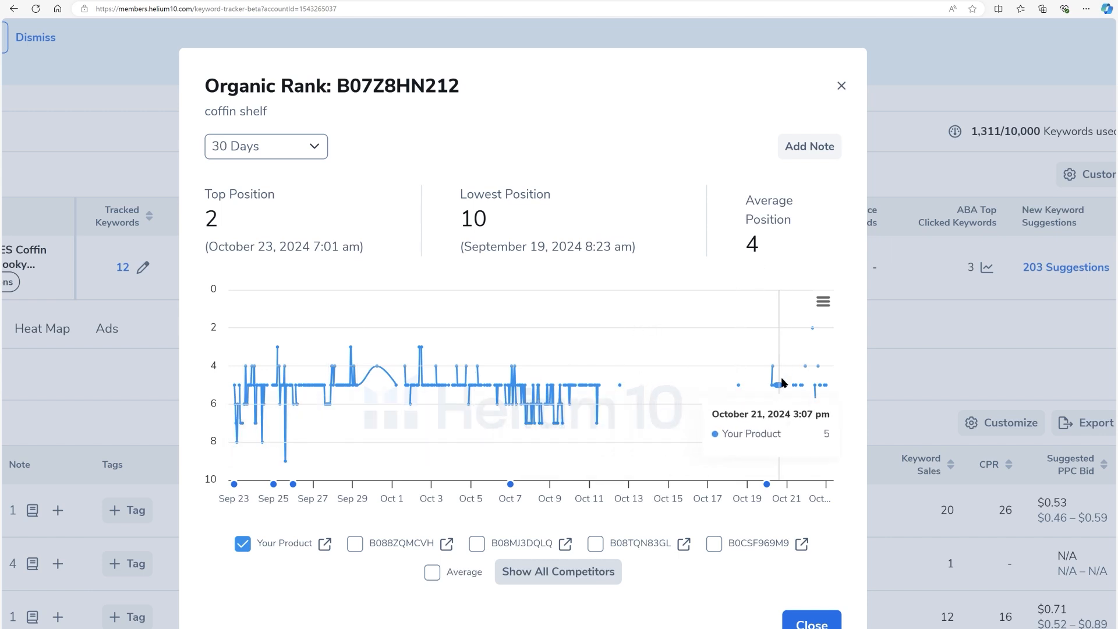
{"action": "mouse_move", "coordinate": [817, 389]}
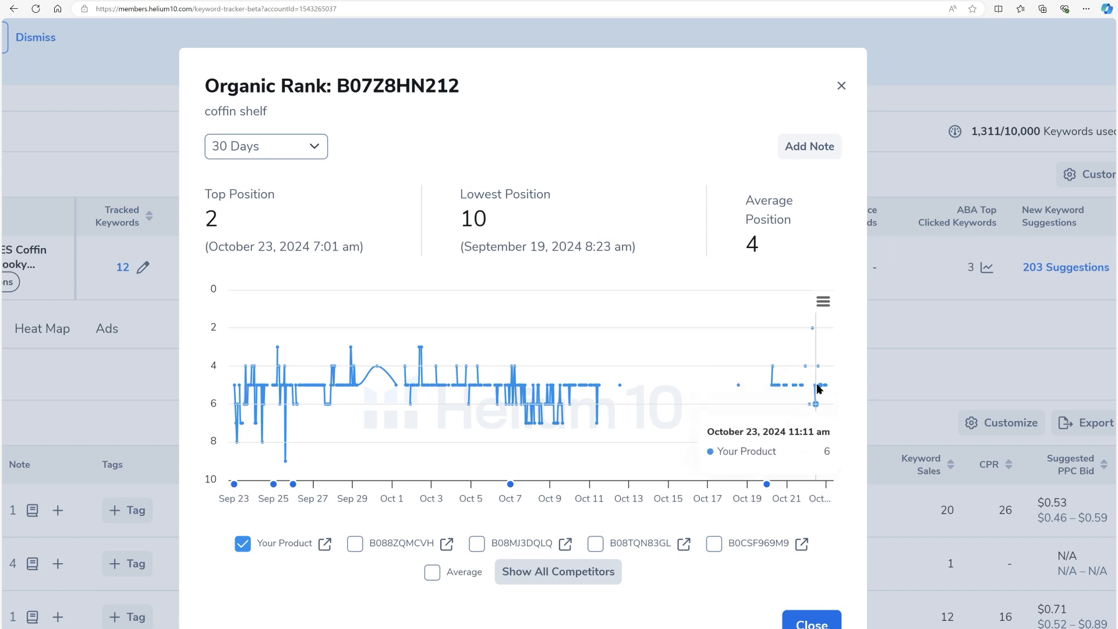
{"action": "mouse_move", "coordinate": [790, 356]}
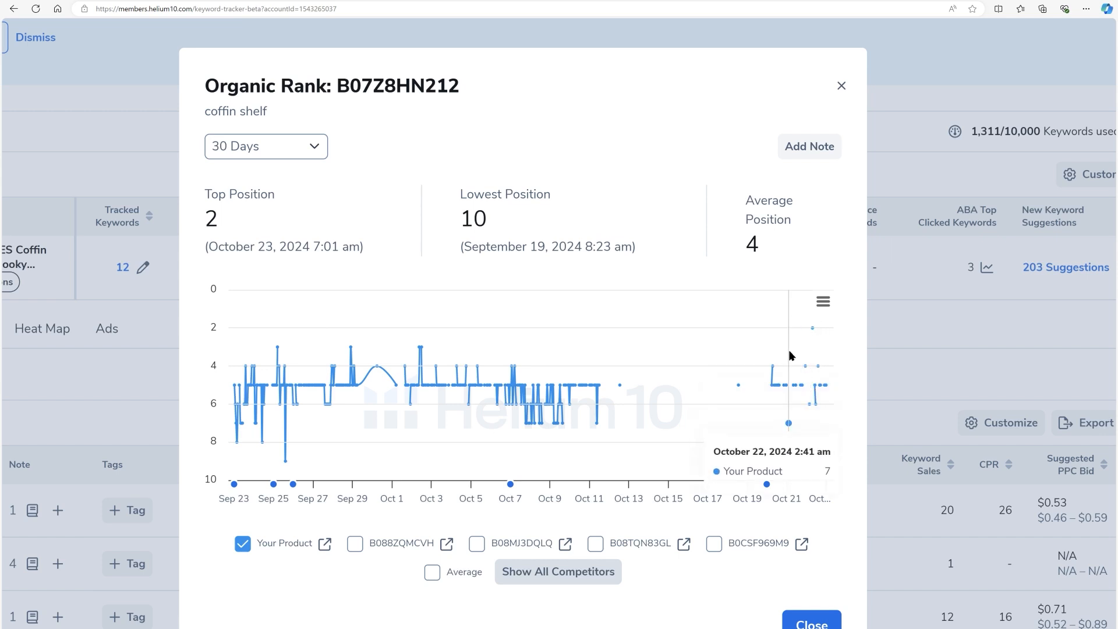
{"action": "mouse_move", "coordinate": [794, 375]}
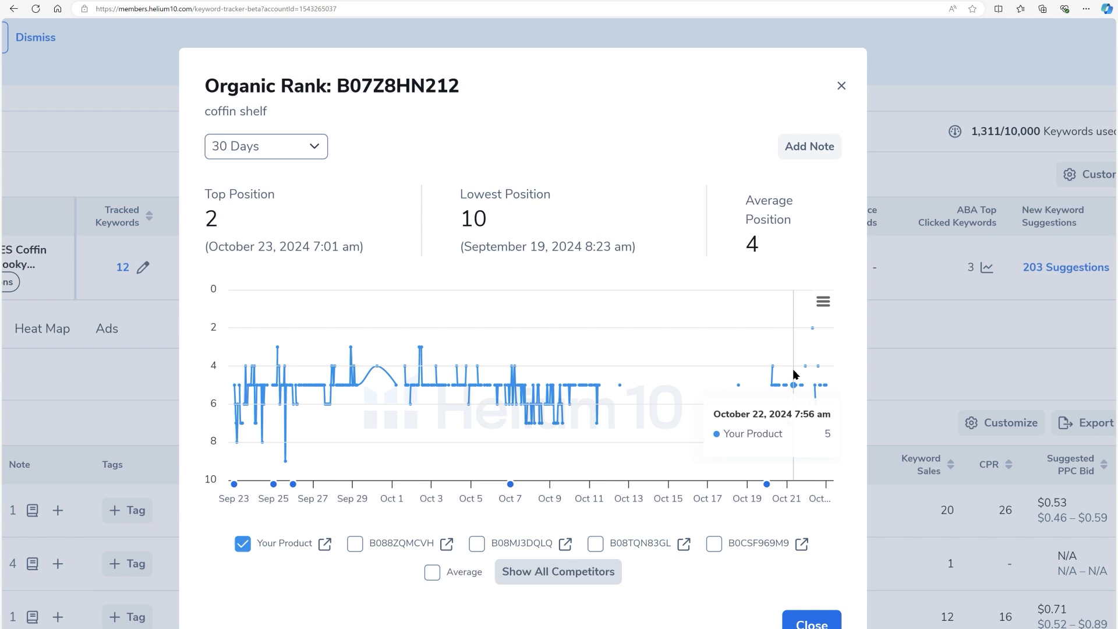
{"action": "mouse_move", "coordinate": [794, 395]}
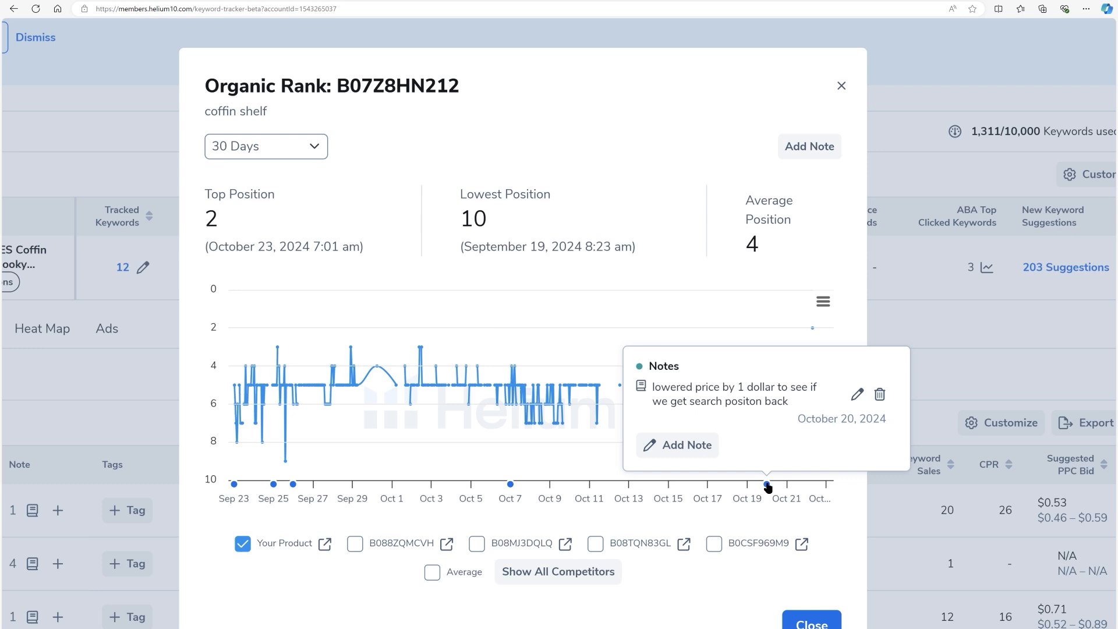
{"action": "mouse_move", "coordinate": [724, 320]}
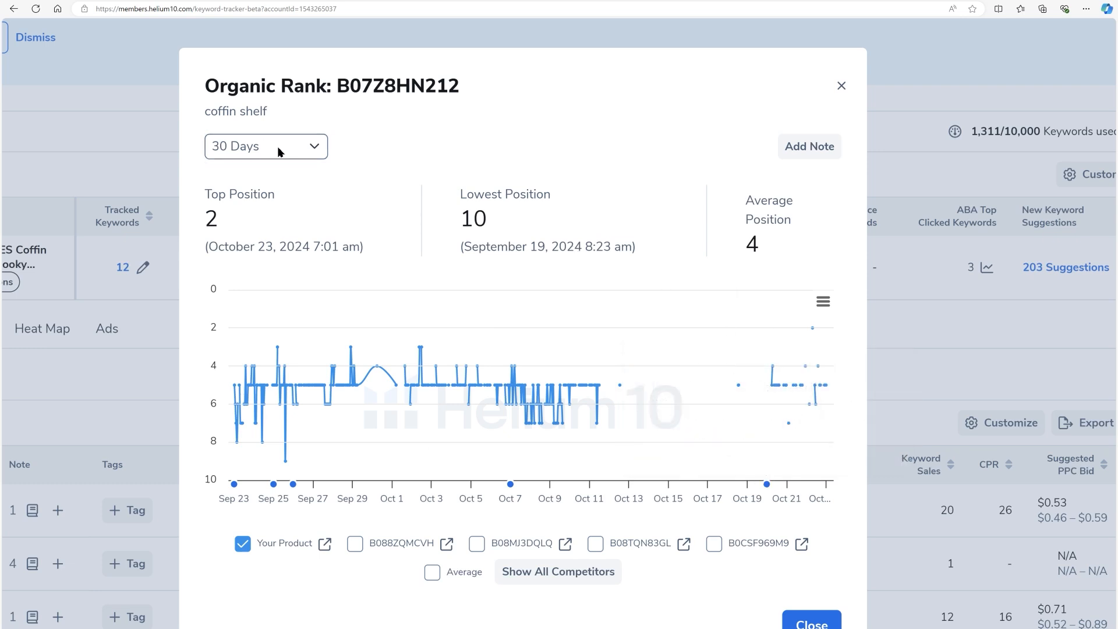
Open the chart's date range dropdown to switch to All time
{"action": "left_click", "coordinate": [266, 147]}
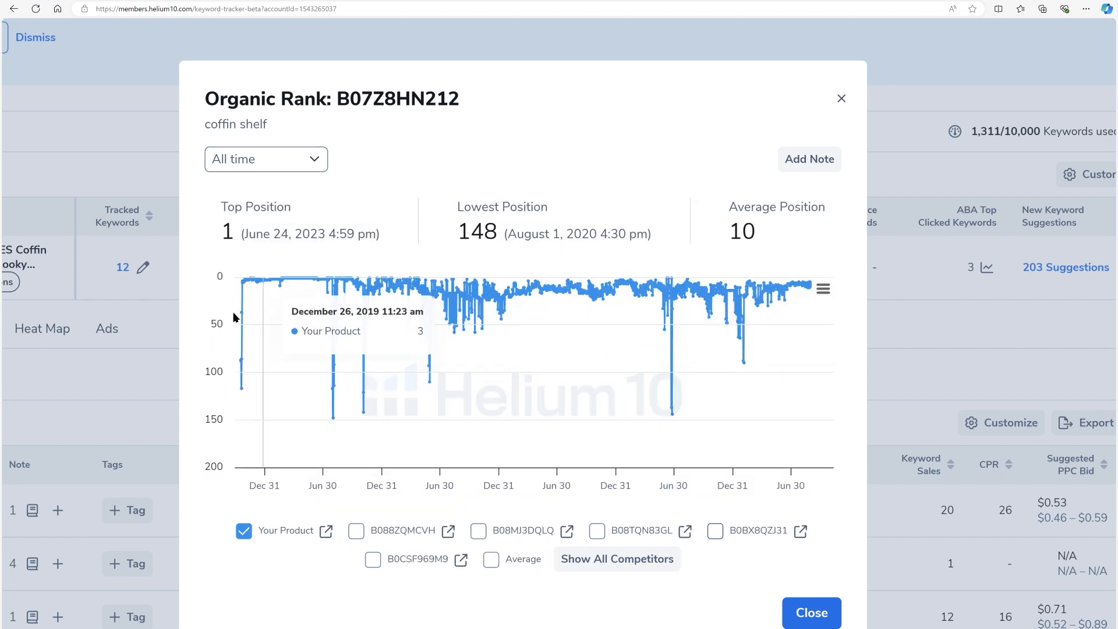
{"action": "mouse_move", "coordinate": [241, 309]}
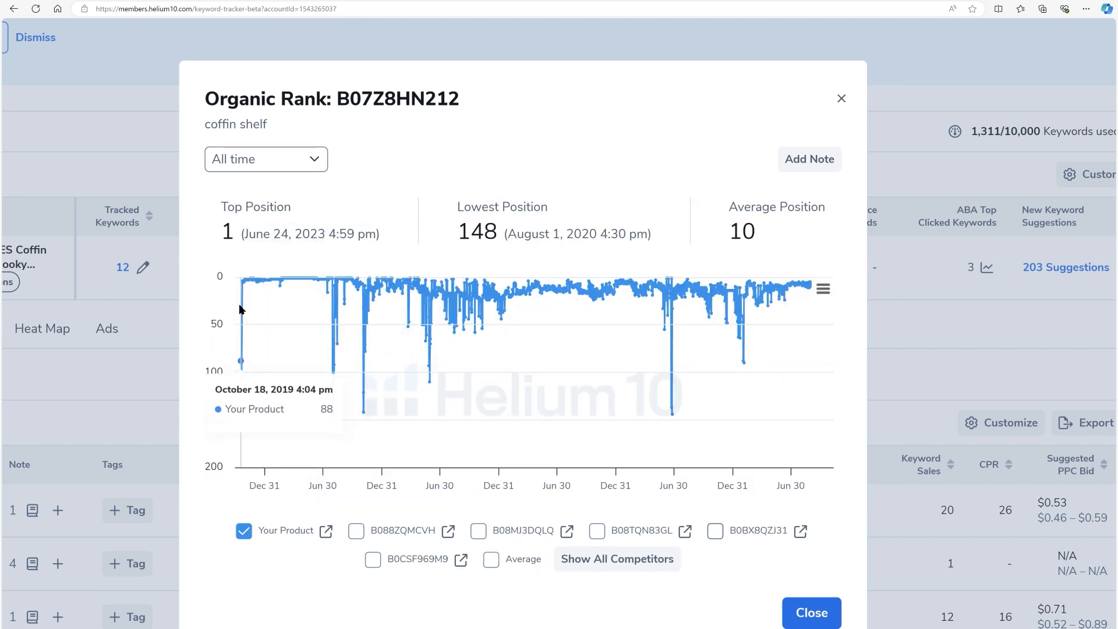
{"action": "mouse_move", "coordinate": [249, 303]}
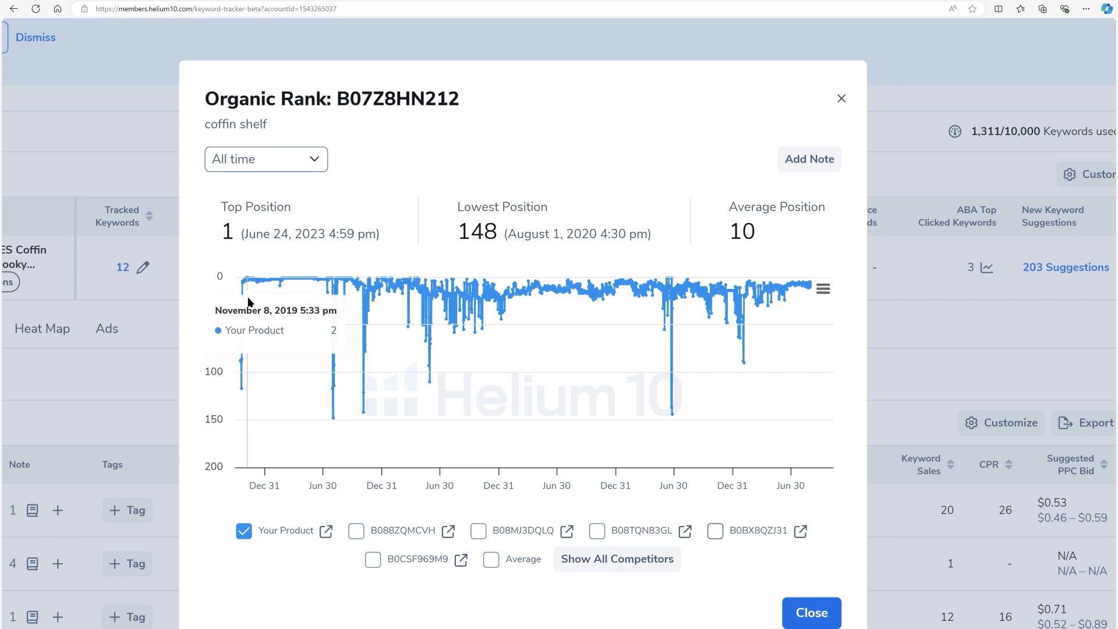
{"action": "mouse_move", "coordinate": [732, 284]}
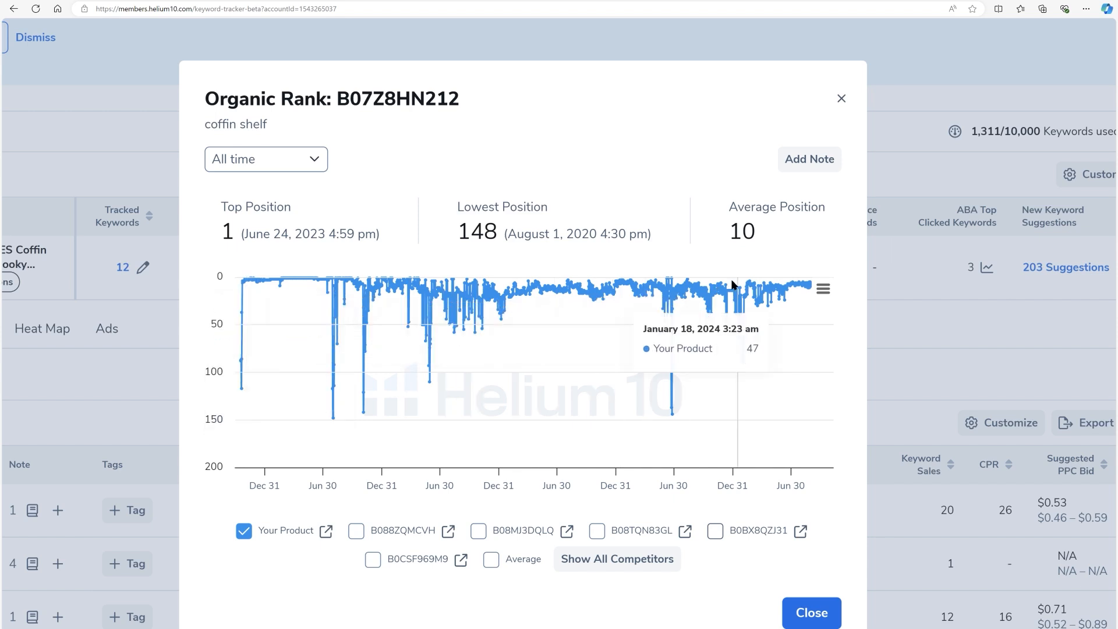
{"action": "mouse_move", "coordinate": [624, 305]}
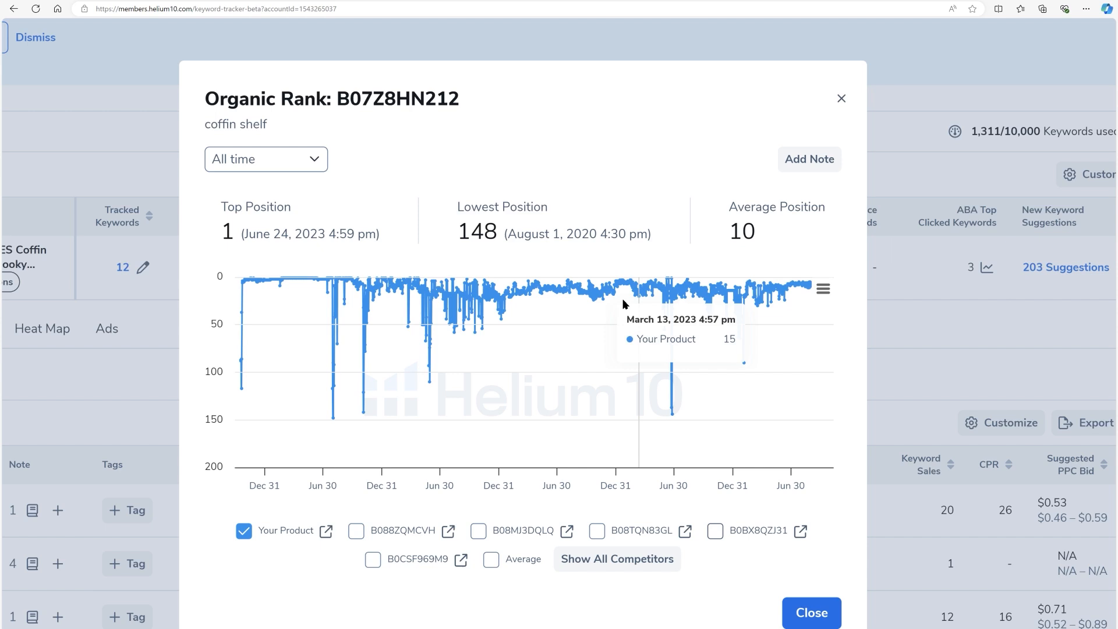
{"action": "mouse_move", "coordinate": [303, 283]}
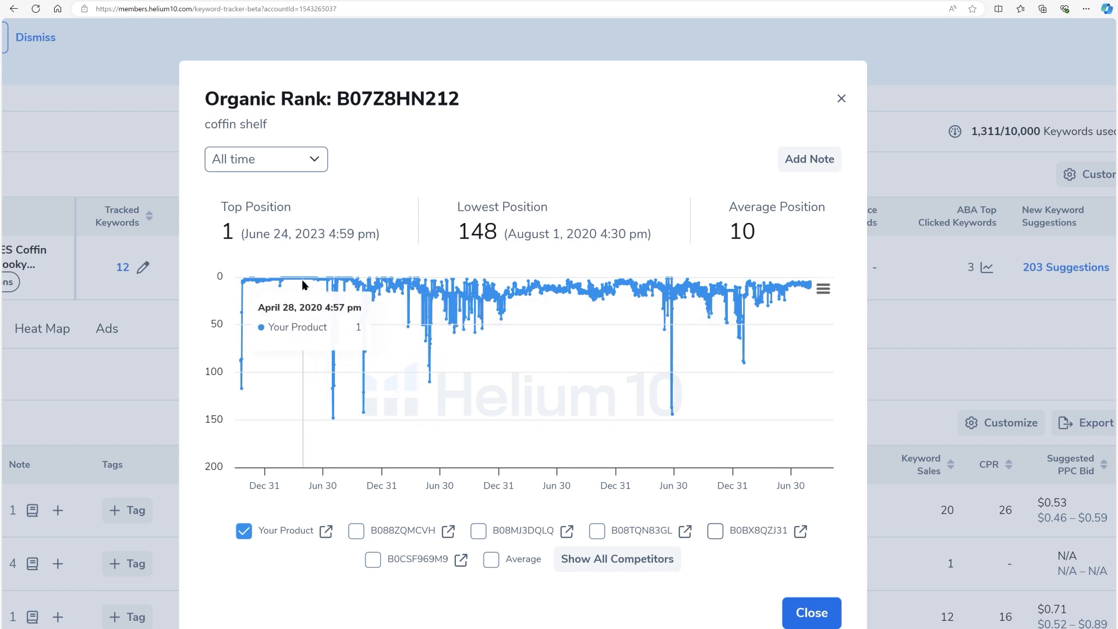
{"action": "mouse_move", "coordinate": [293, 279]}
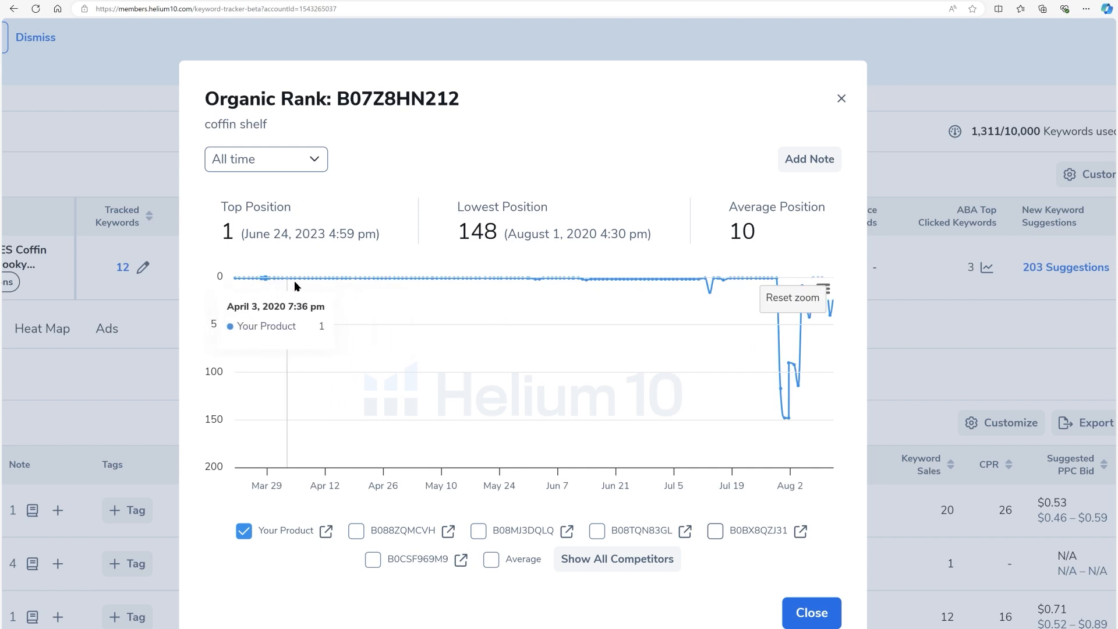
{"action": "mouse_move", "coordinate": [702, 291]}
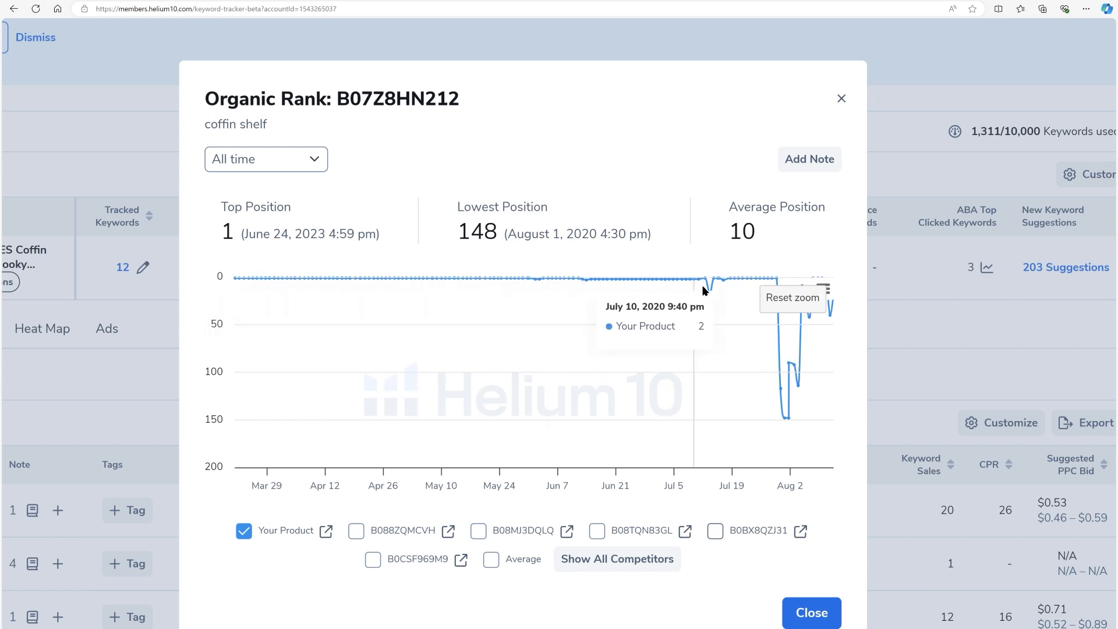
{"action": "mouse_move", "coordinate": [400, 279]}
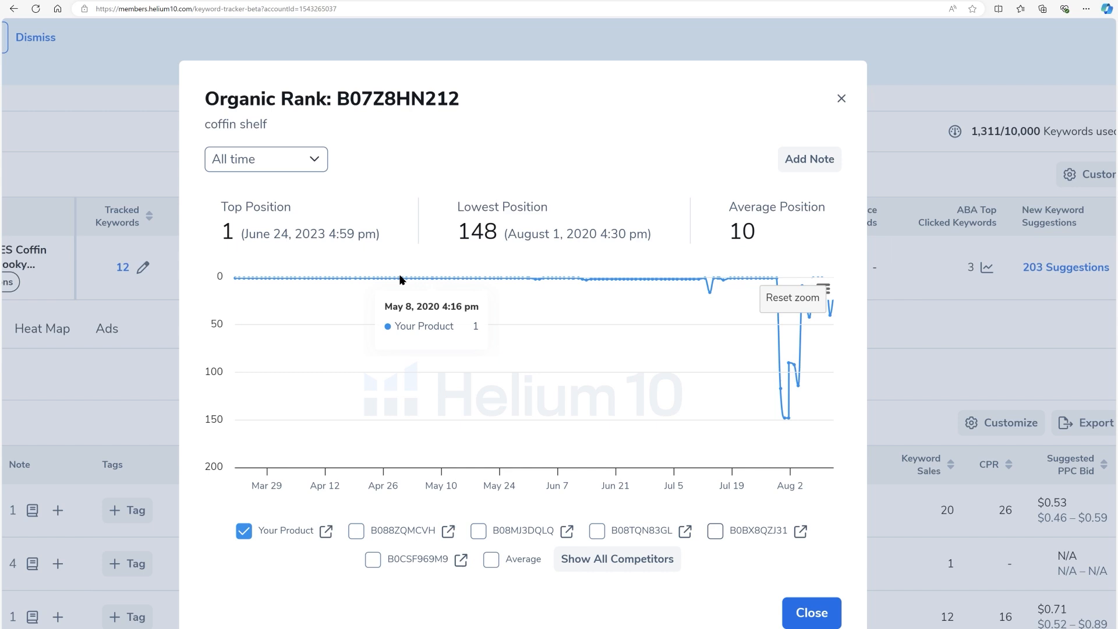
{"action": "mouse_move", "coordinate": [579, 294]}
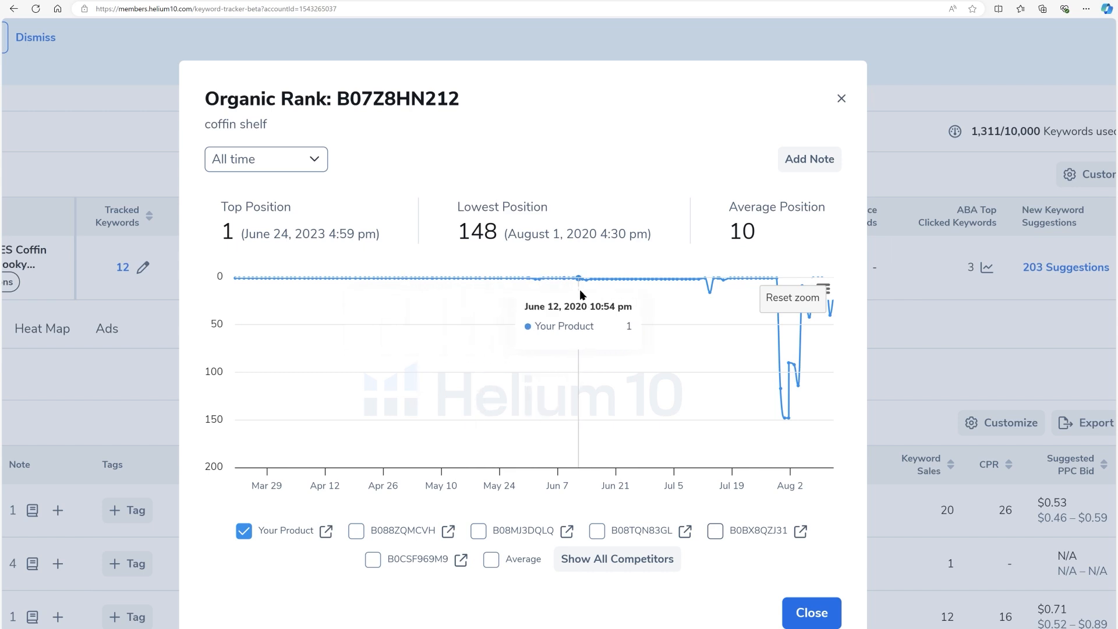
{"action": "mouse_move", "coordinate": [550, 287]}
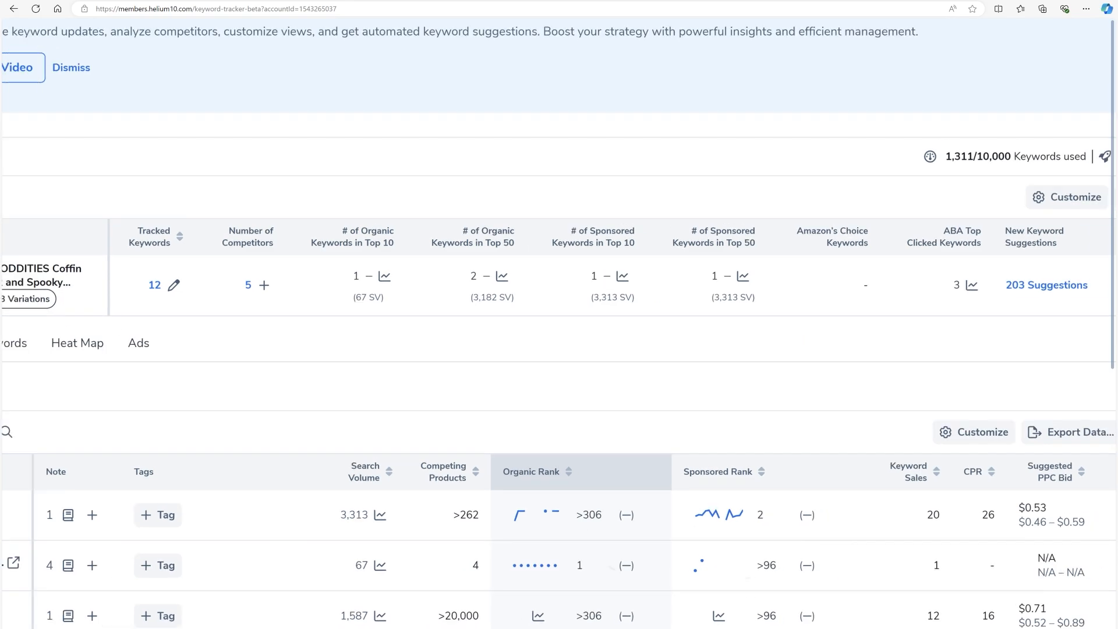
Show the coffin shelf sponsored rank chart with all competitor lines hidden
{"action": "scroll", "scroll_direction": "up", "scroll_amount": 3}
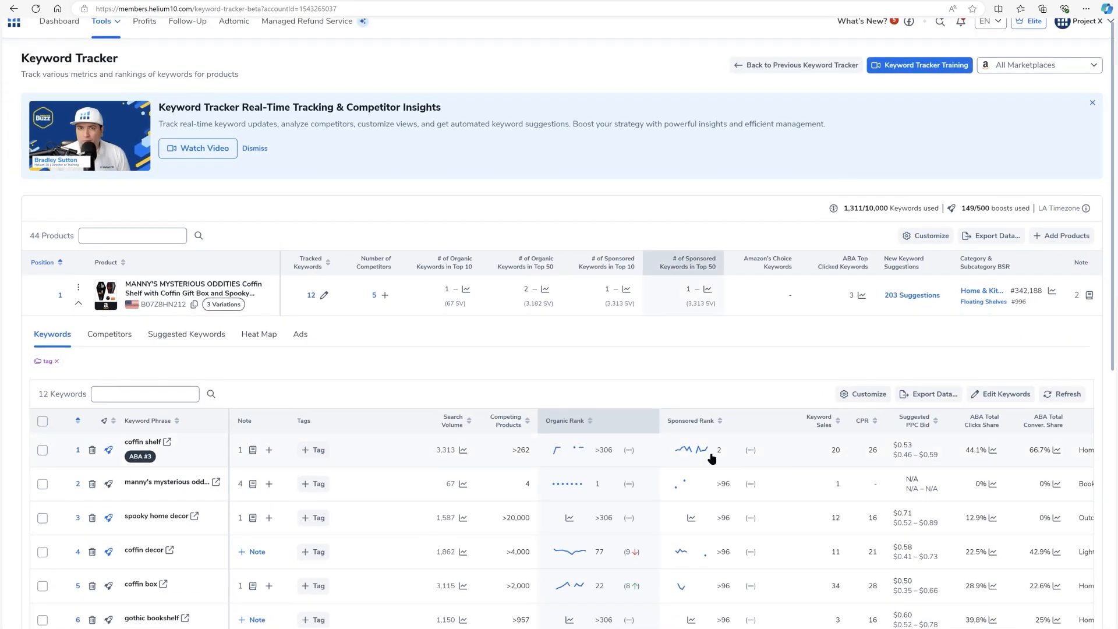
{"action": "left_click", "coordinate": [684, 449]}
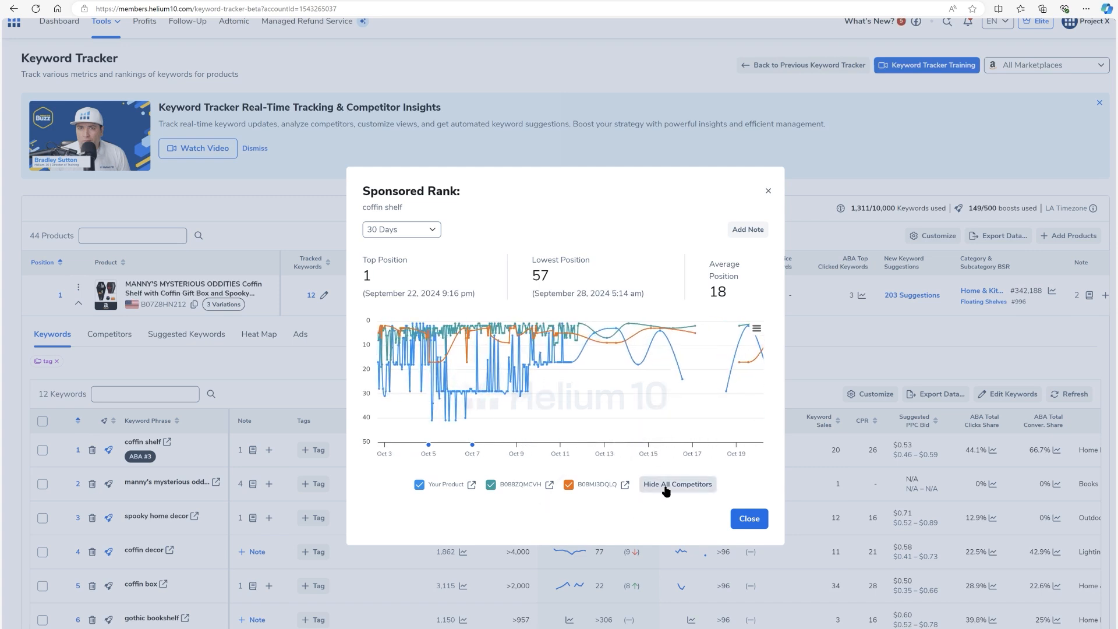
{"action": "left_click", "coordinate": [676, 484]}
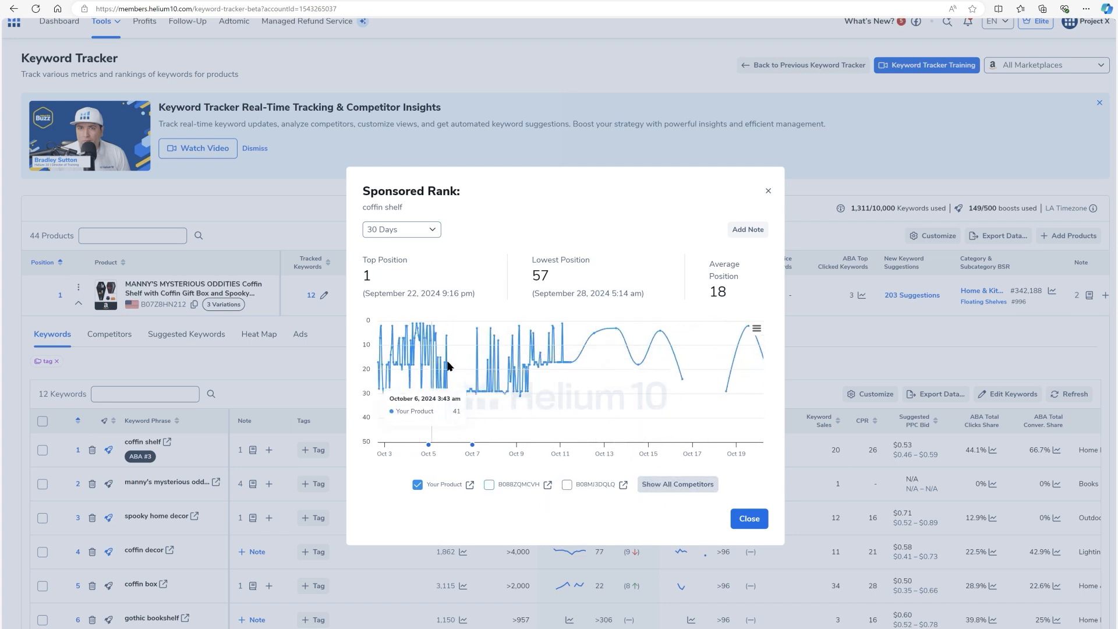
{"action": "mouse_move", "coordinate": [715, 344]}
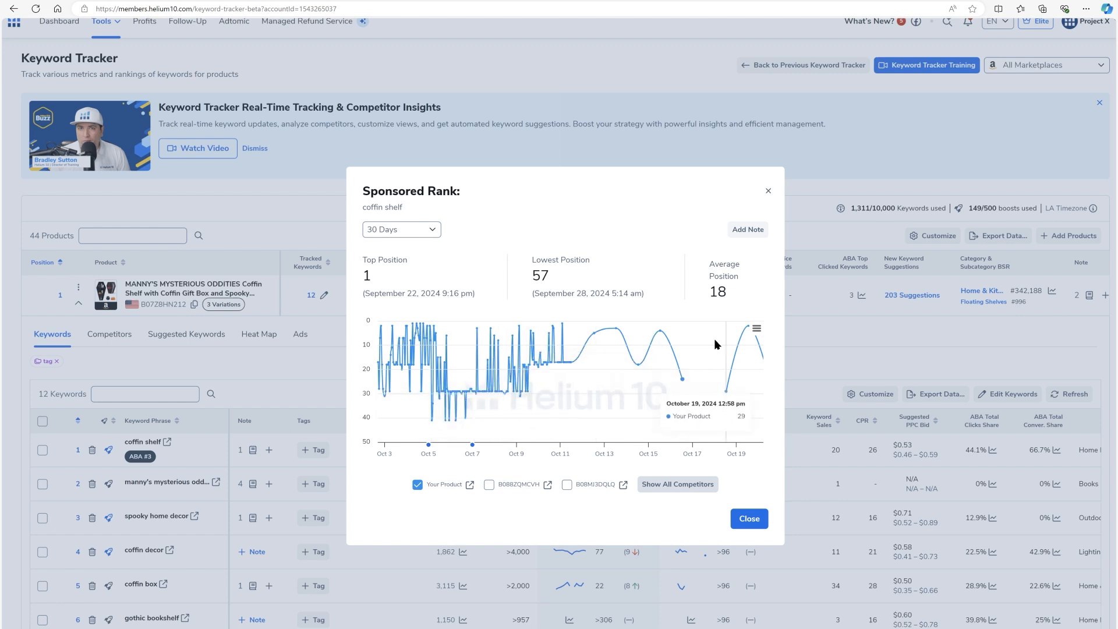
{"action": "mouse_move", "coordinate": [767, 369]}
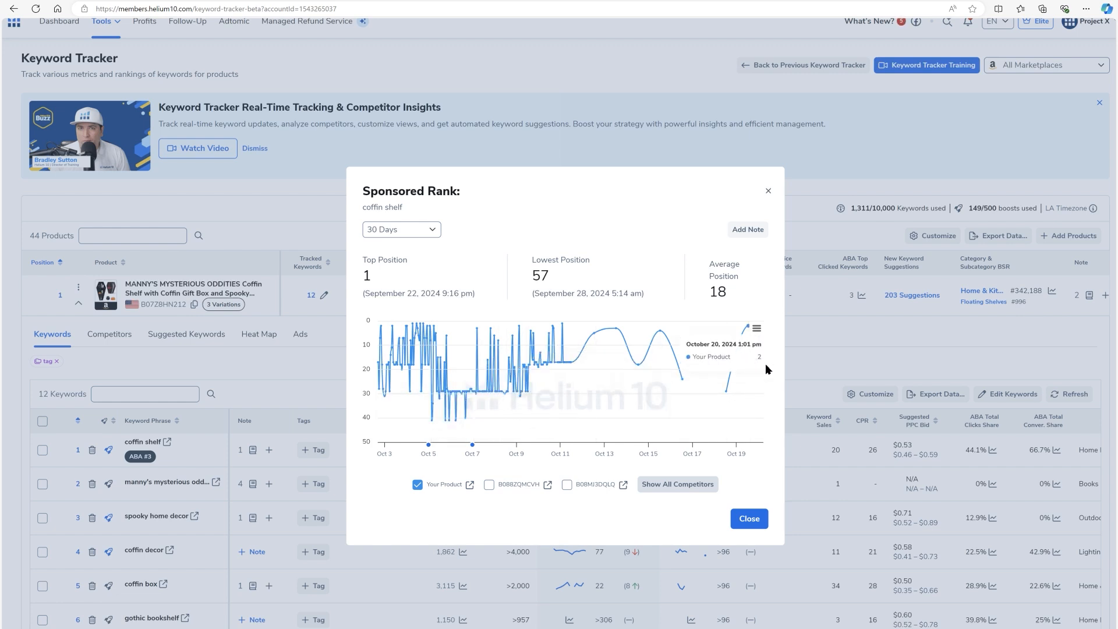